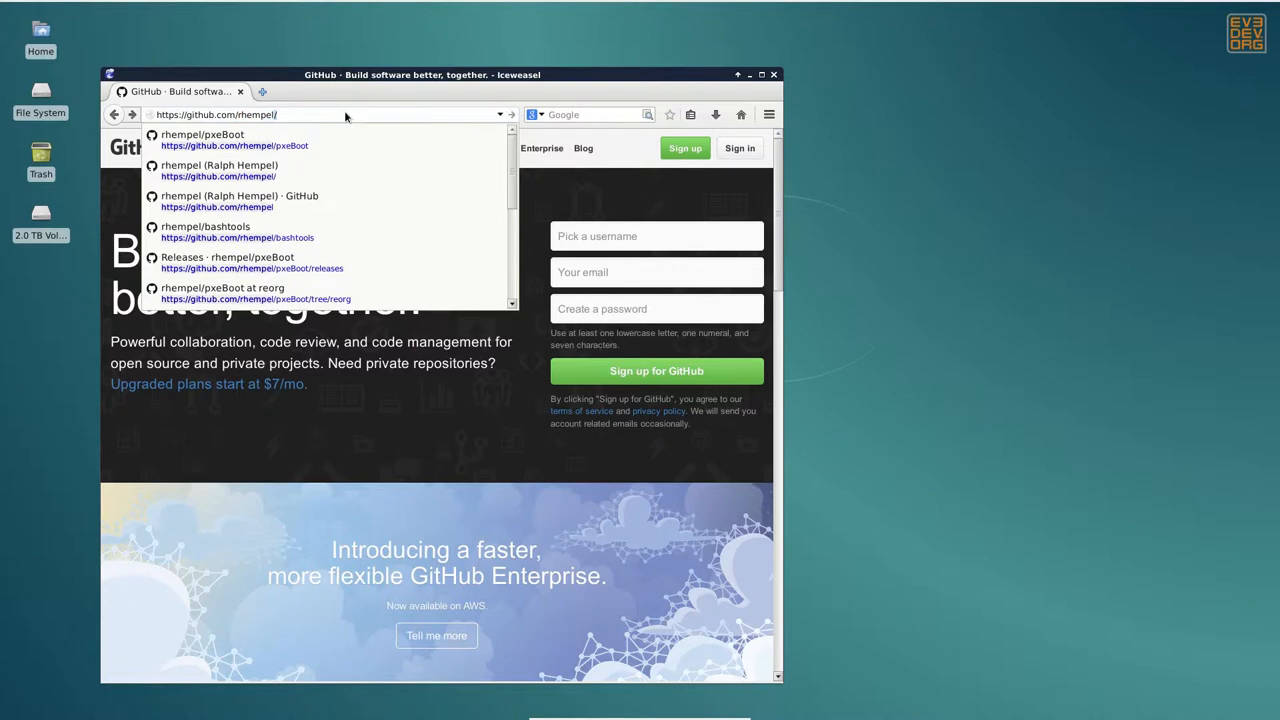
Navigate from rhempel's GitHub profile into the pxeBoot repository and its 0.1.0 release page
click(240, 196)
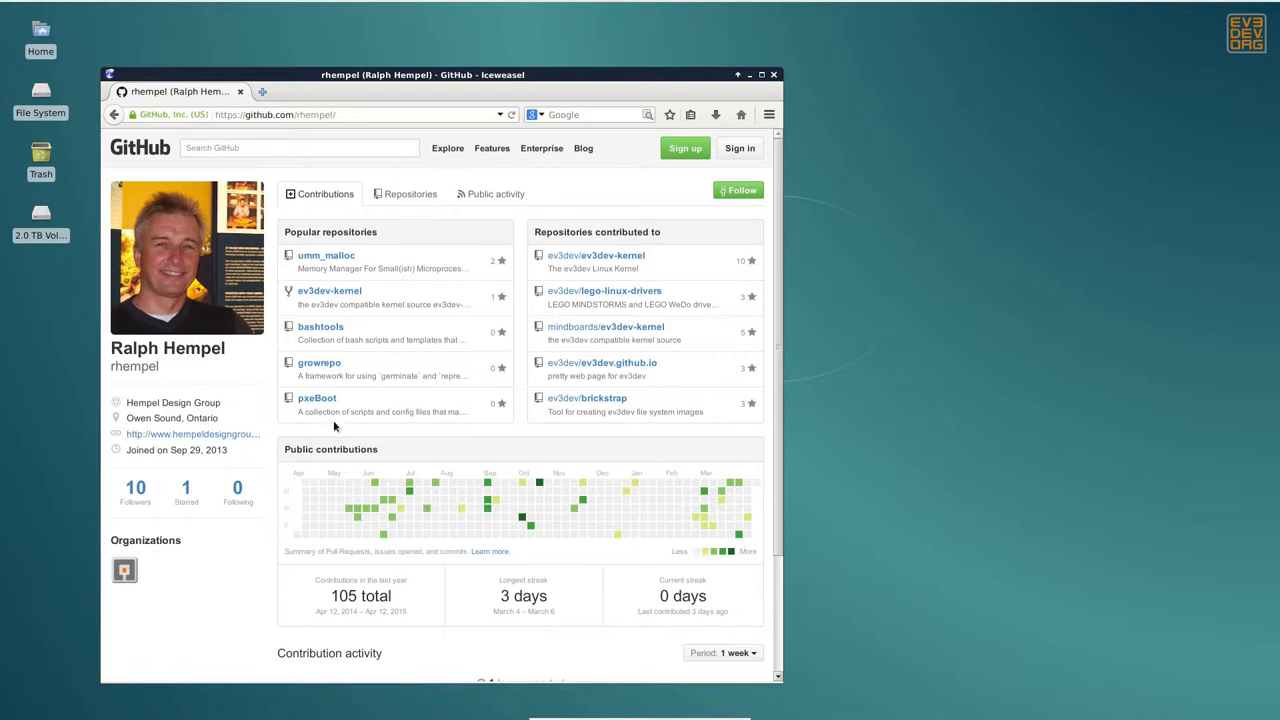
mouse_move(316, 398)
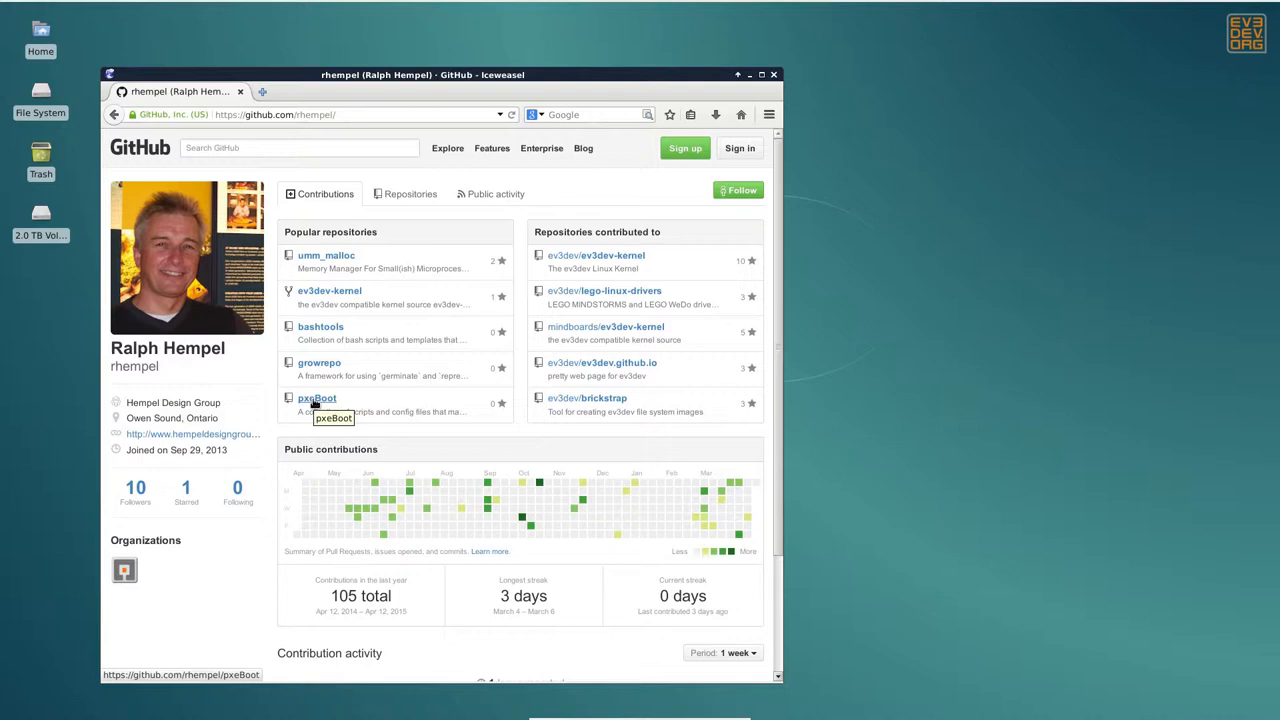
click(316, 398)
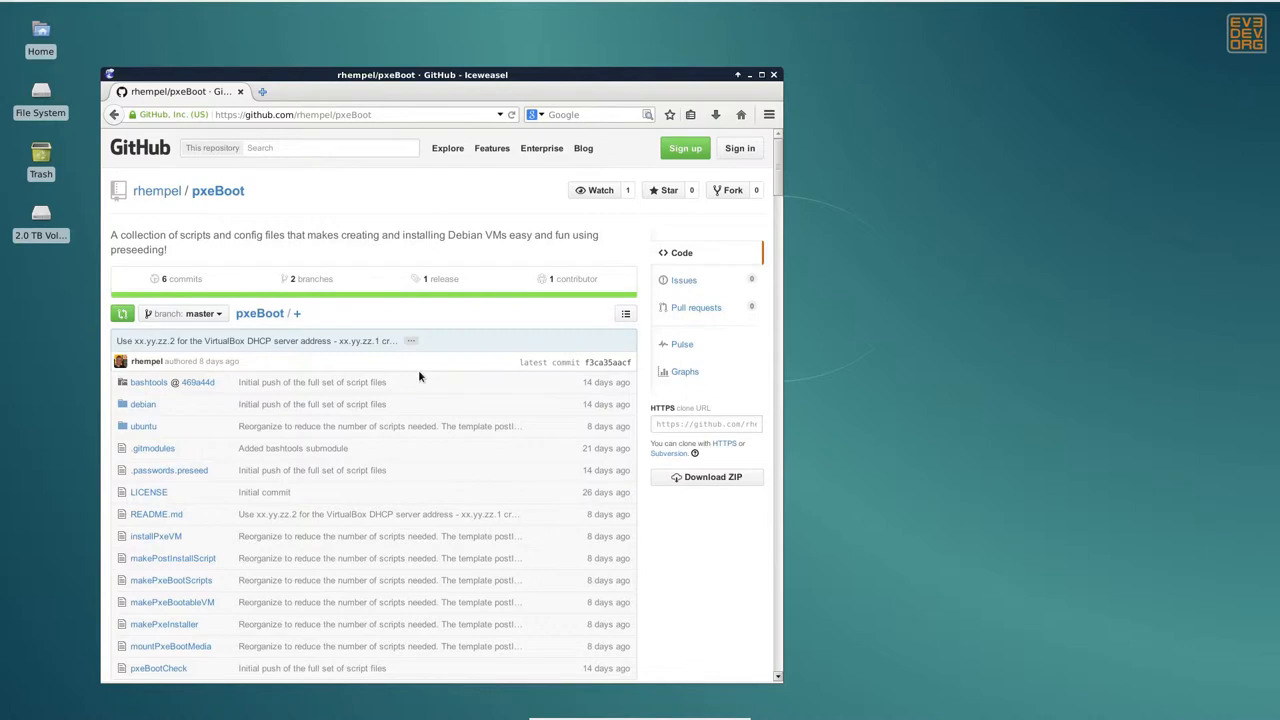
click(444, 280)
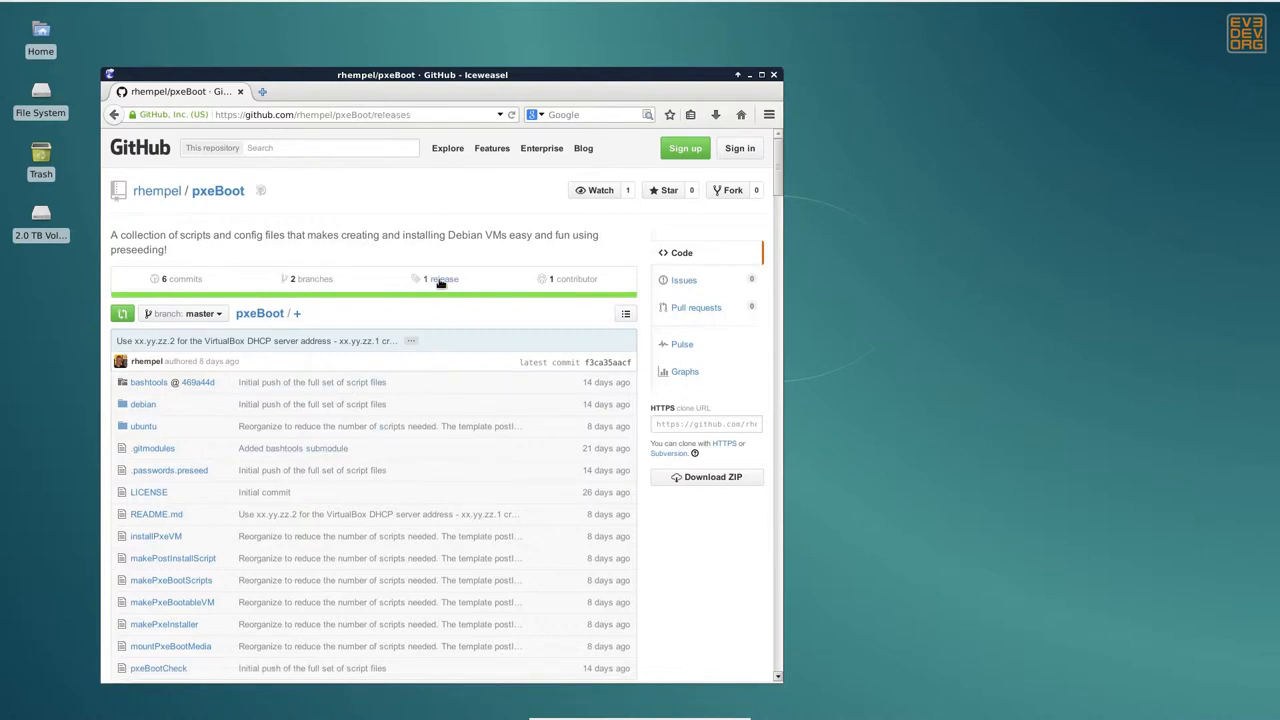
click(440, 278)
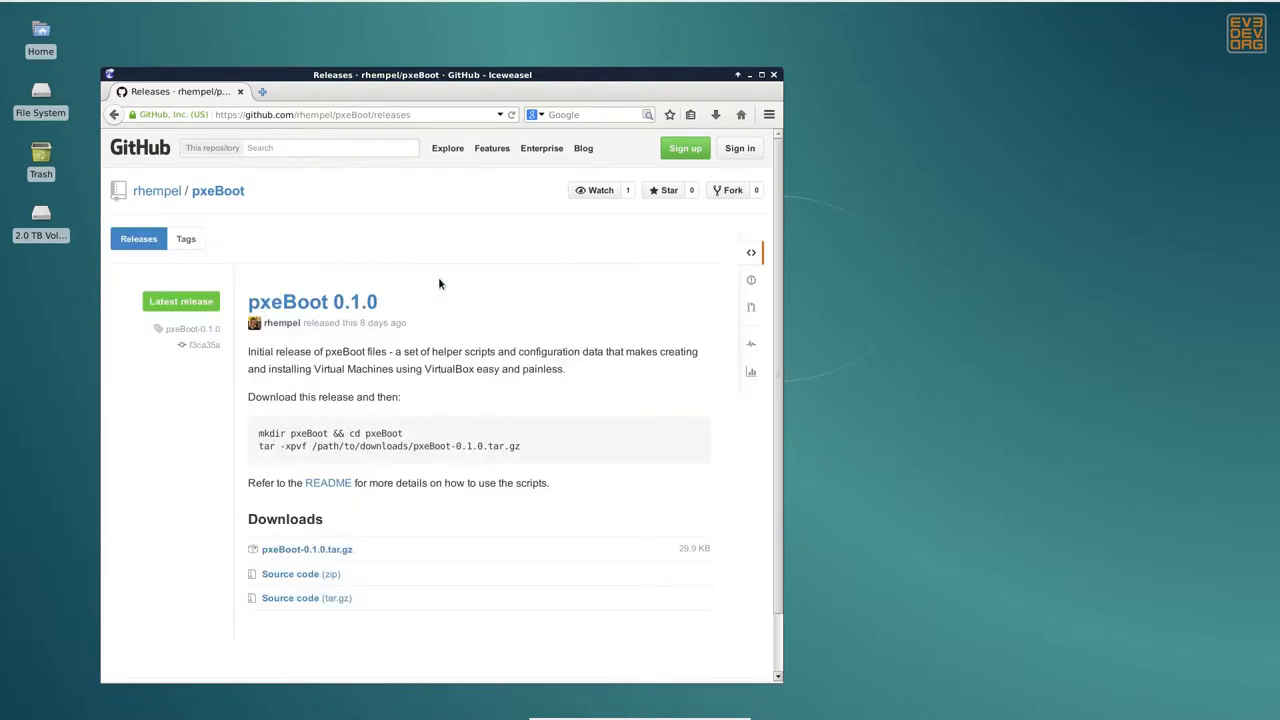
Bring up the pxeBoot project folder in Thunar showing bashtools, debian, ubuntu and the scripts
drag(262, 432, 520, 446)
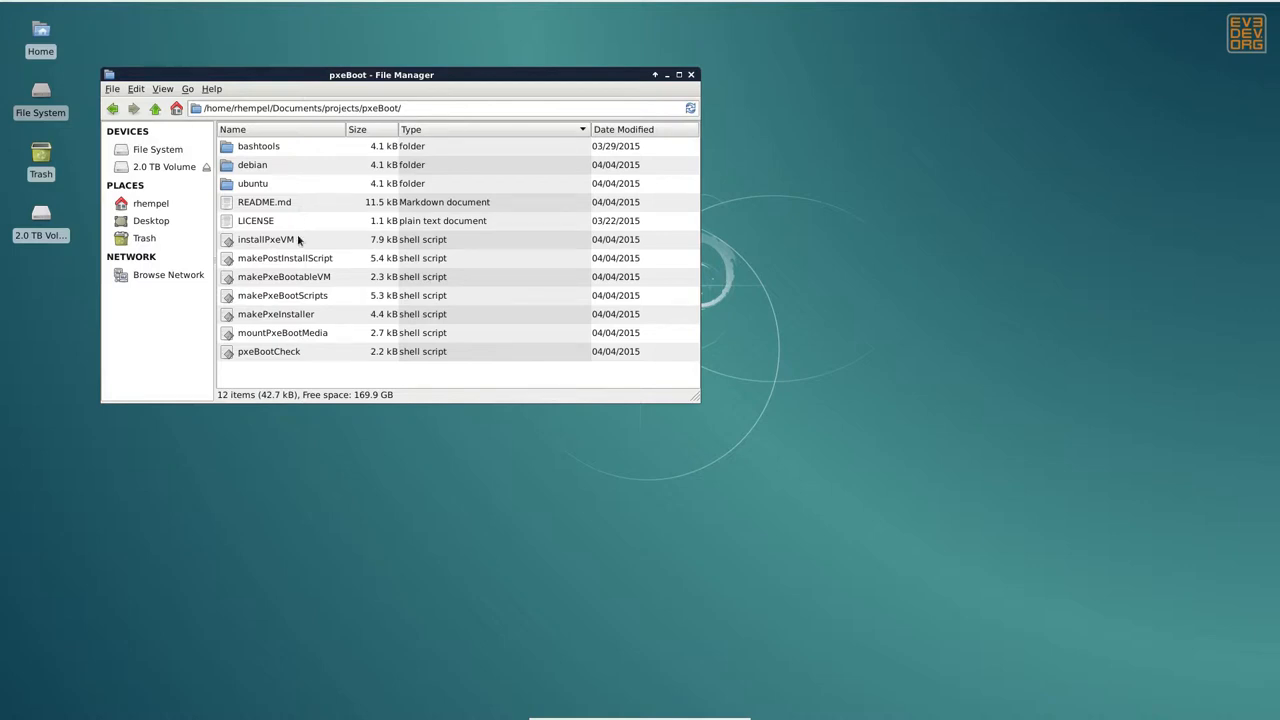
mouse_move(296, 356)
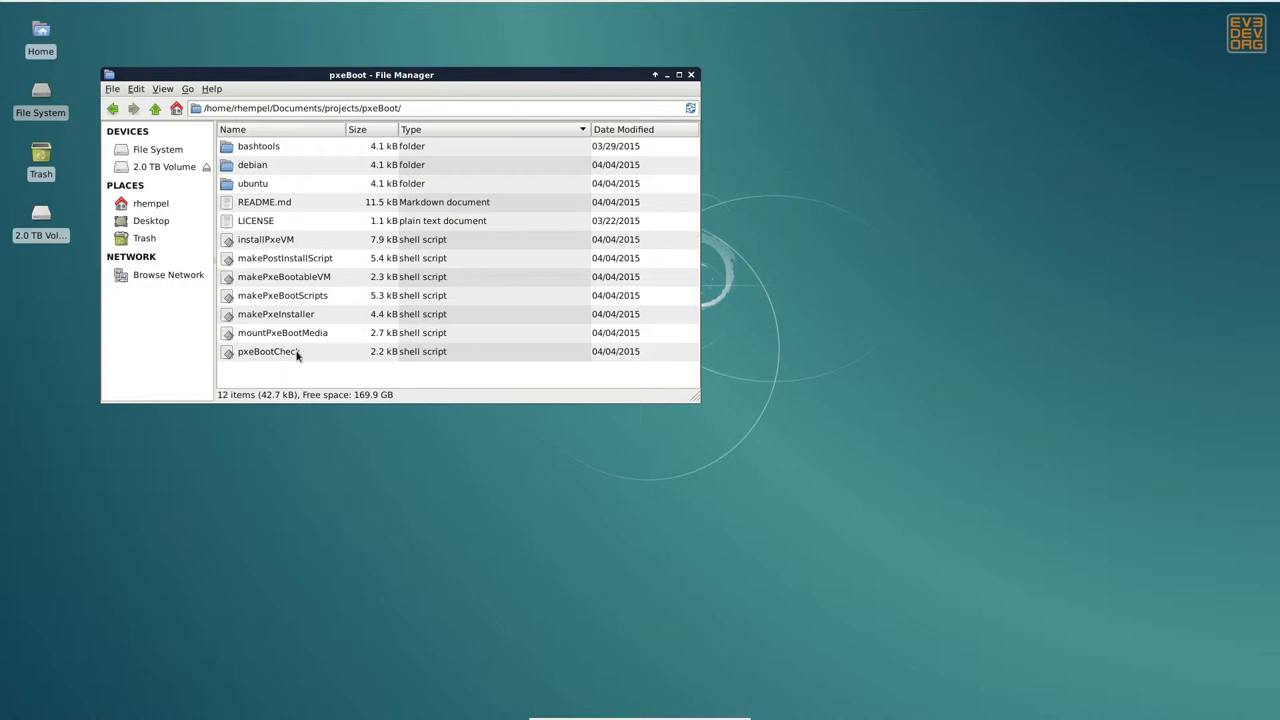
mouse_move(272, 240)
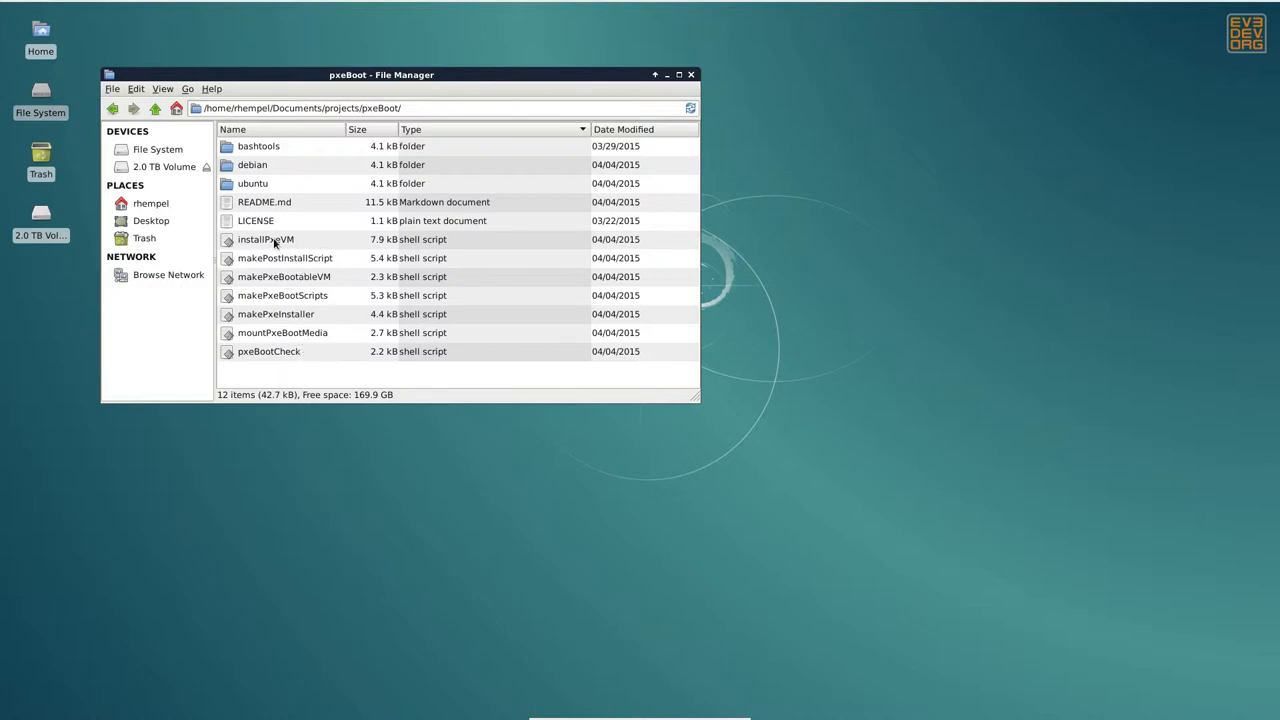
mouse_move(252, 164)
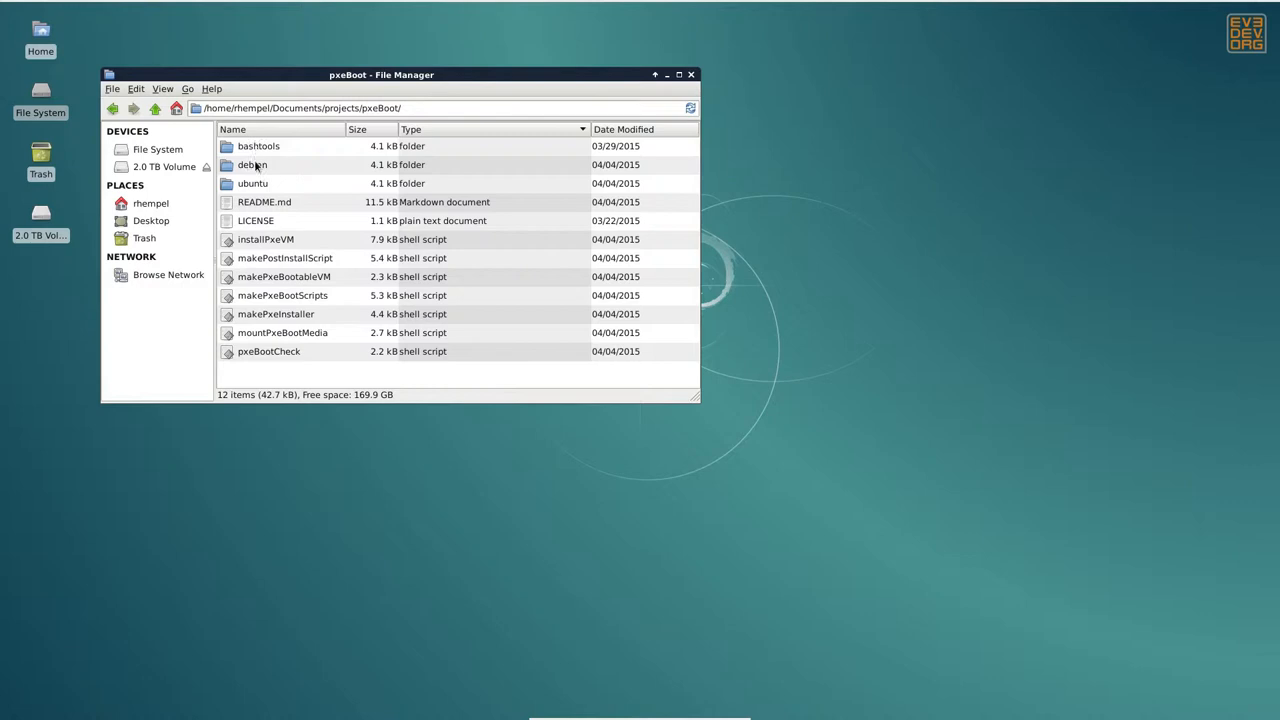
mouse_move(276, 184)
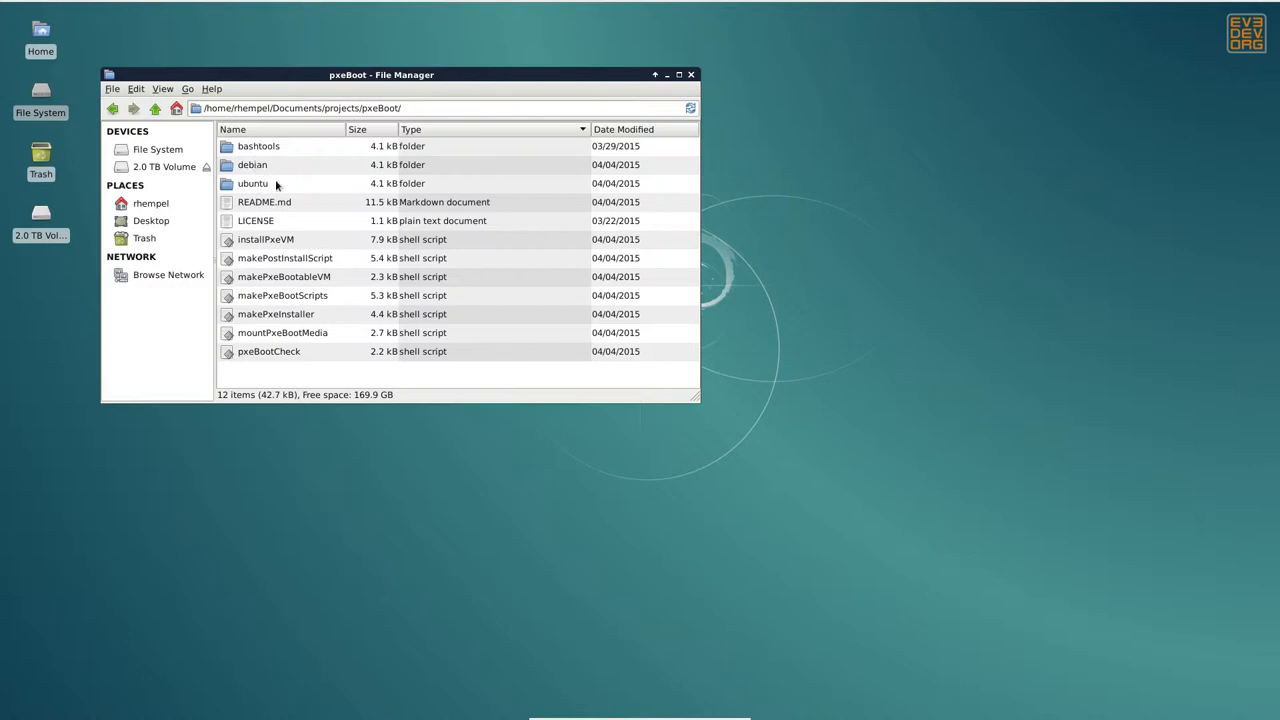
Browse into ubuntu/trusty/amd64 to see the ev3dev-trusty-amd64 and template-trusty-amd64 templates
double_click(252, 184)
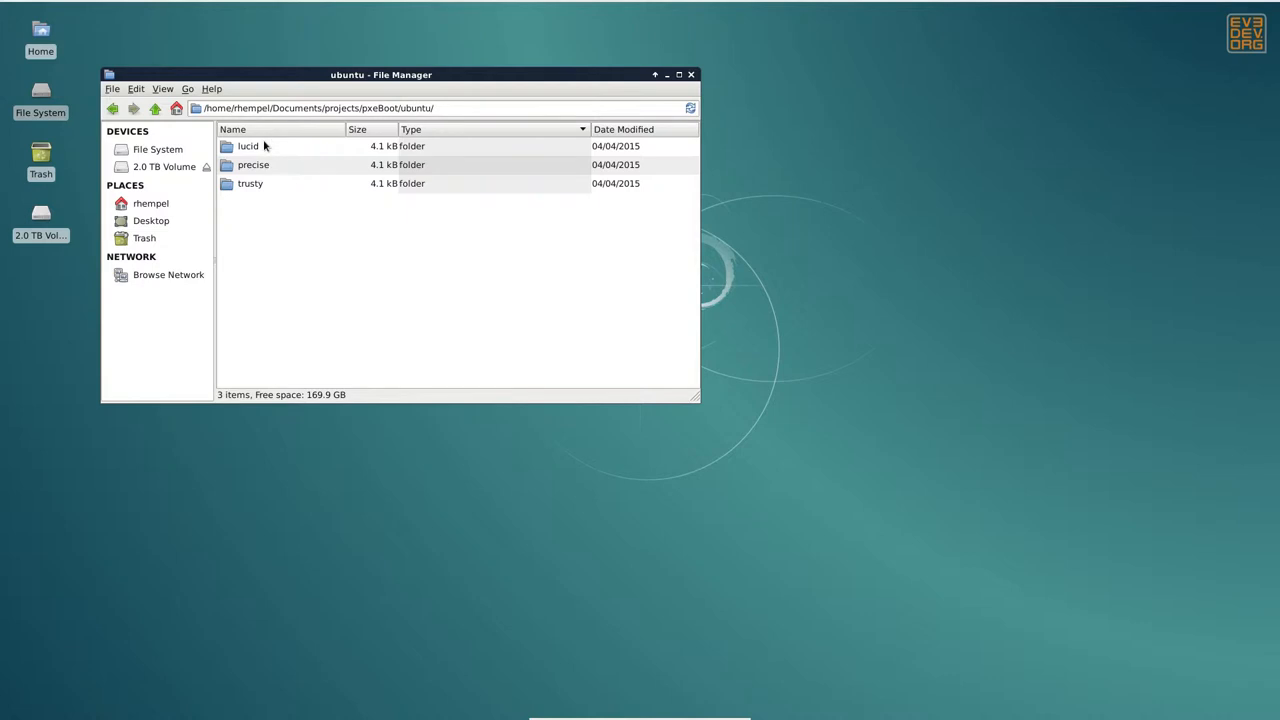
mouse_move(264, 184)
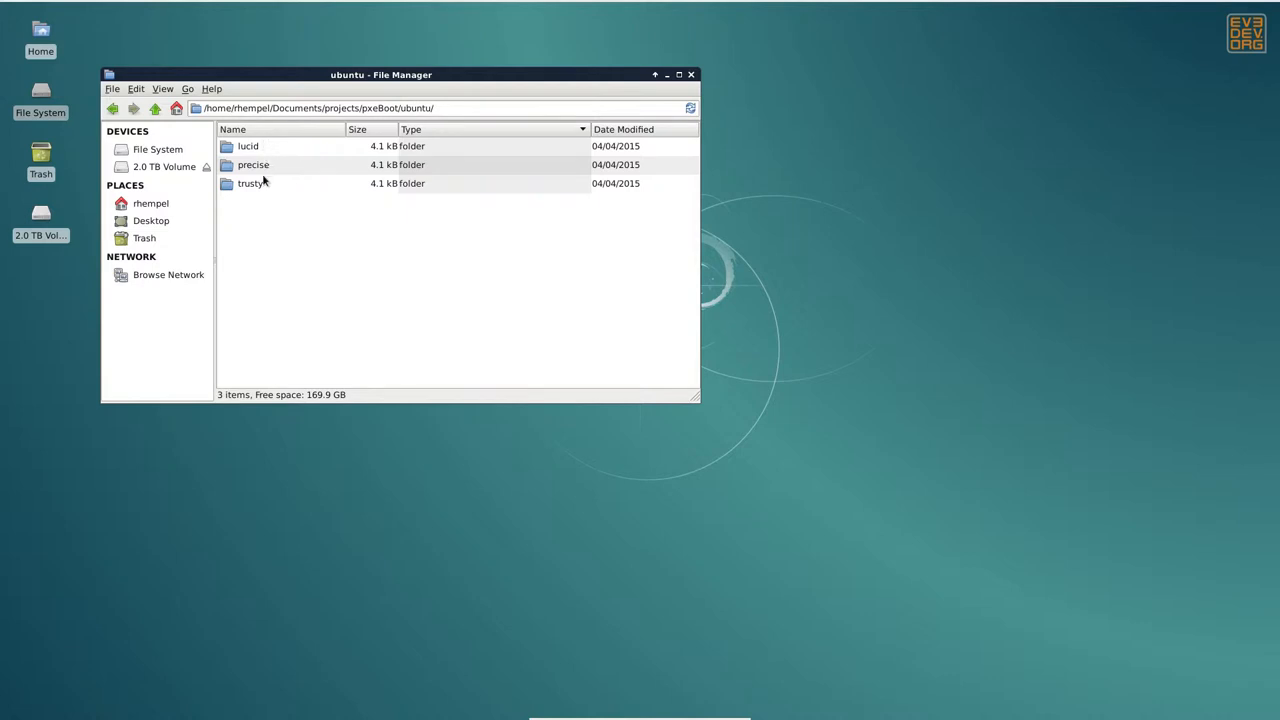
mouse_move(262, 172)
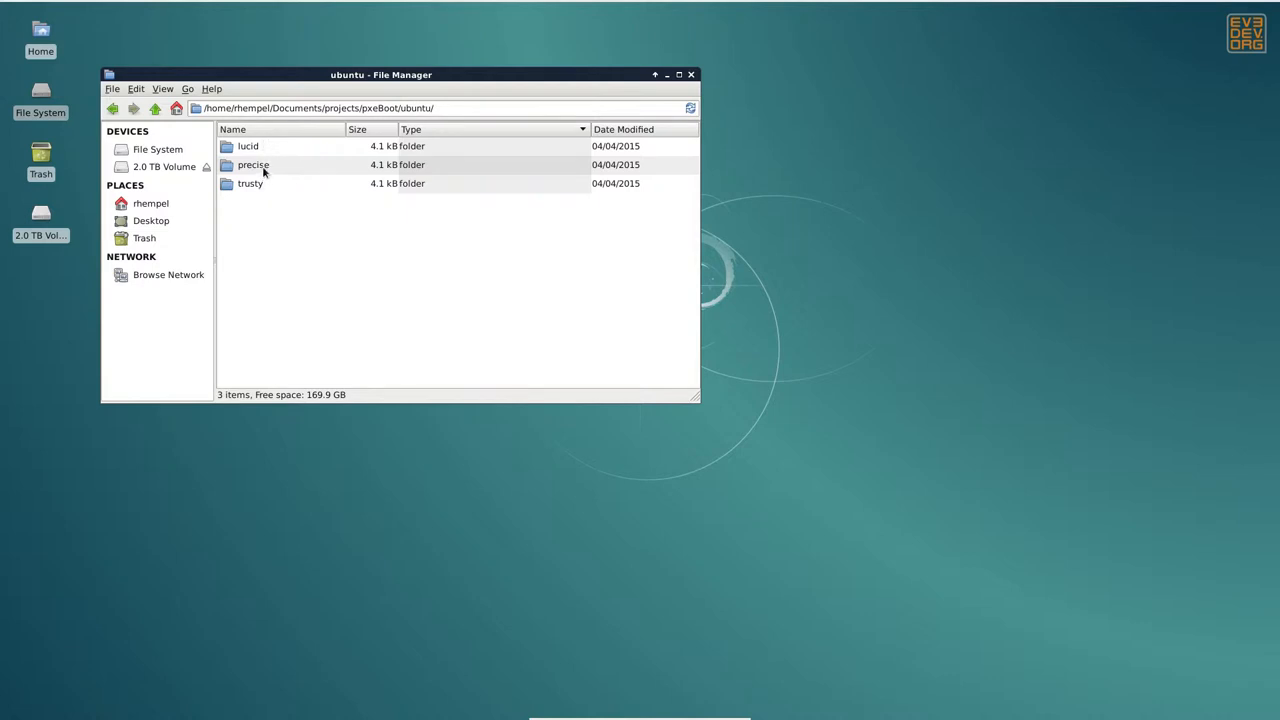
double_click(250, 184)
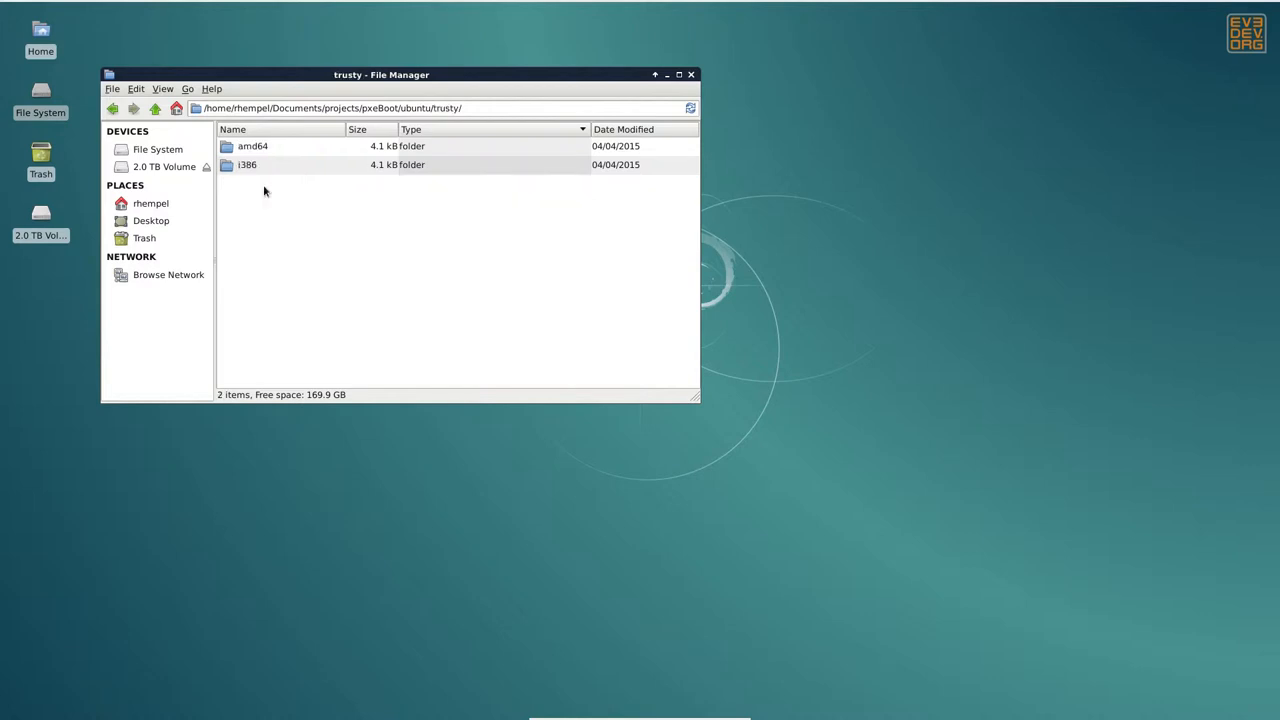
mouse_move(276, 168)
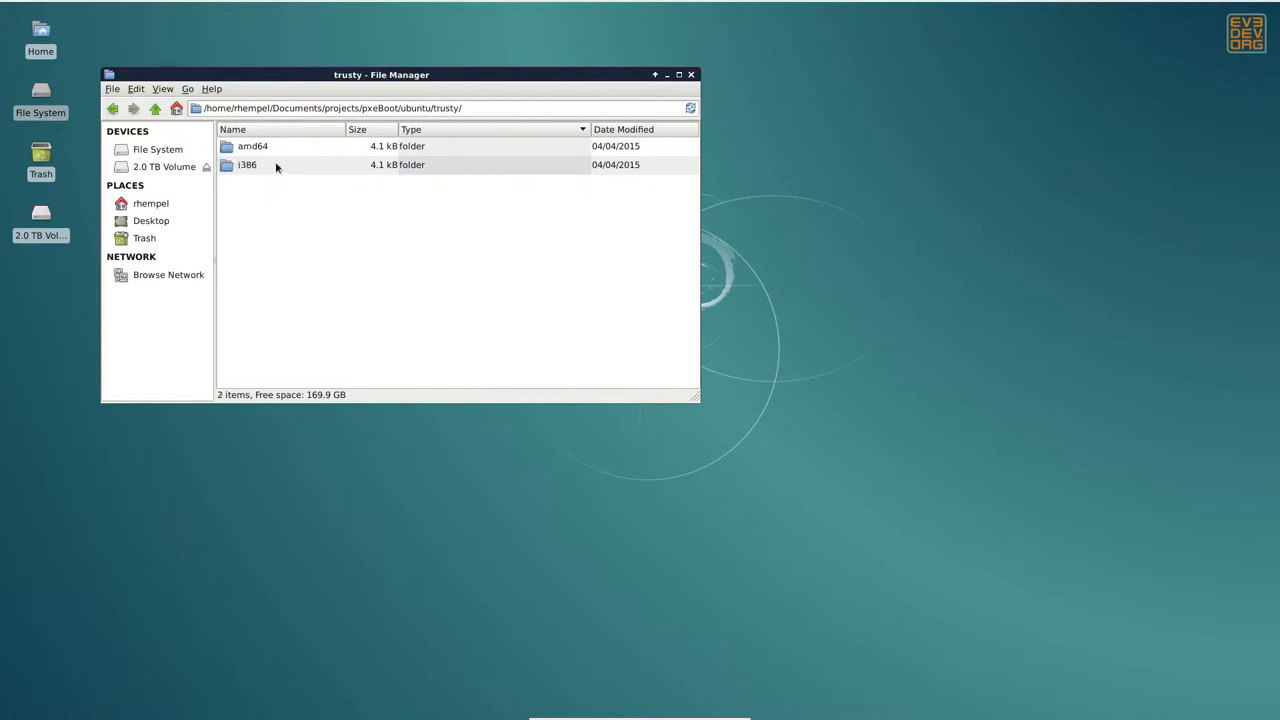
click(252, 146)
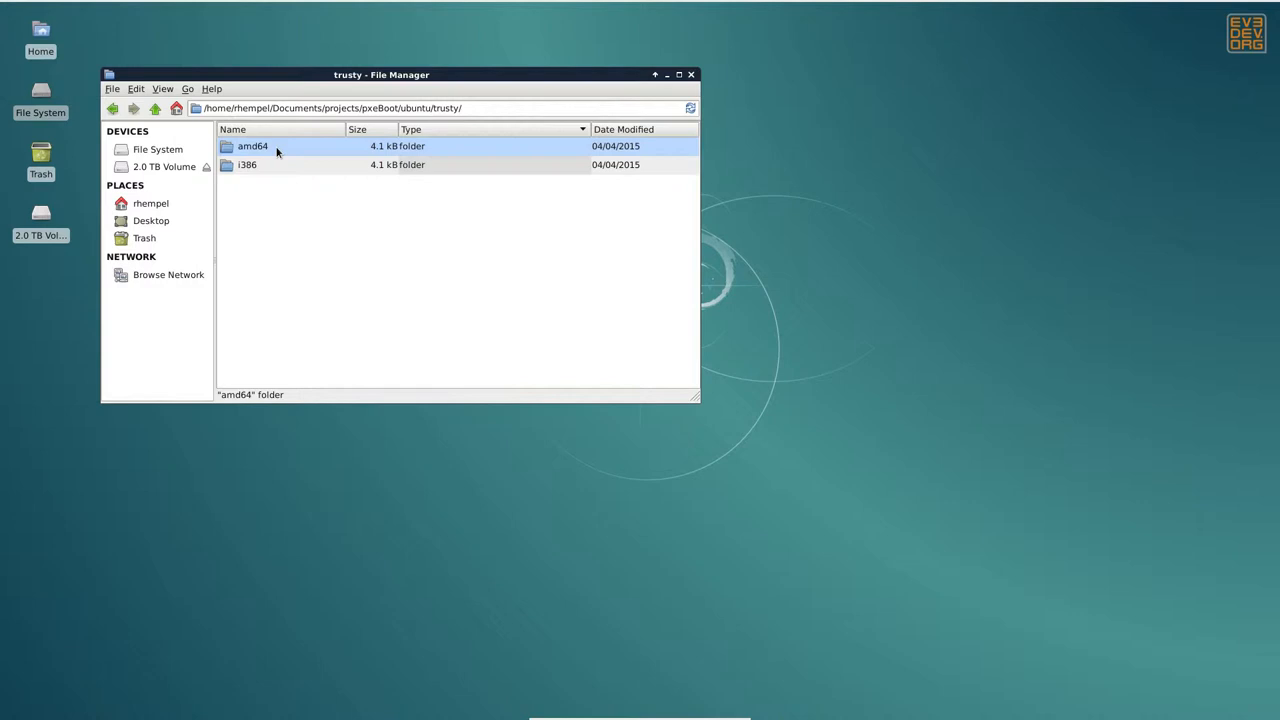
double_click(252, 146)
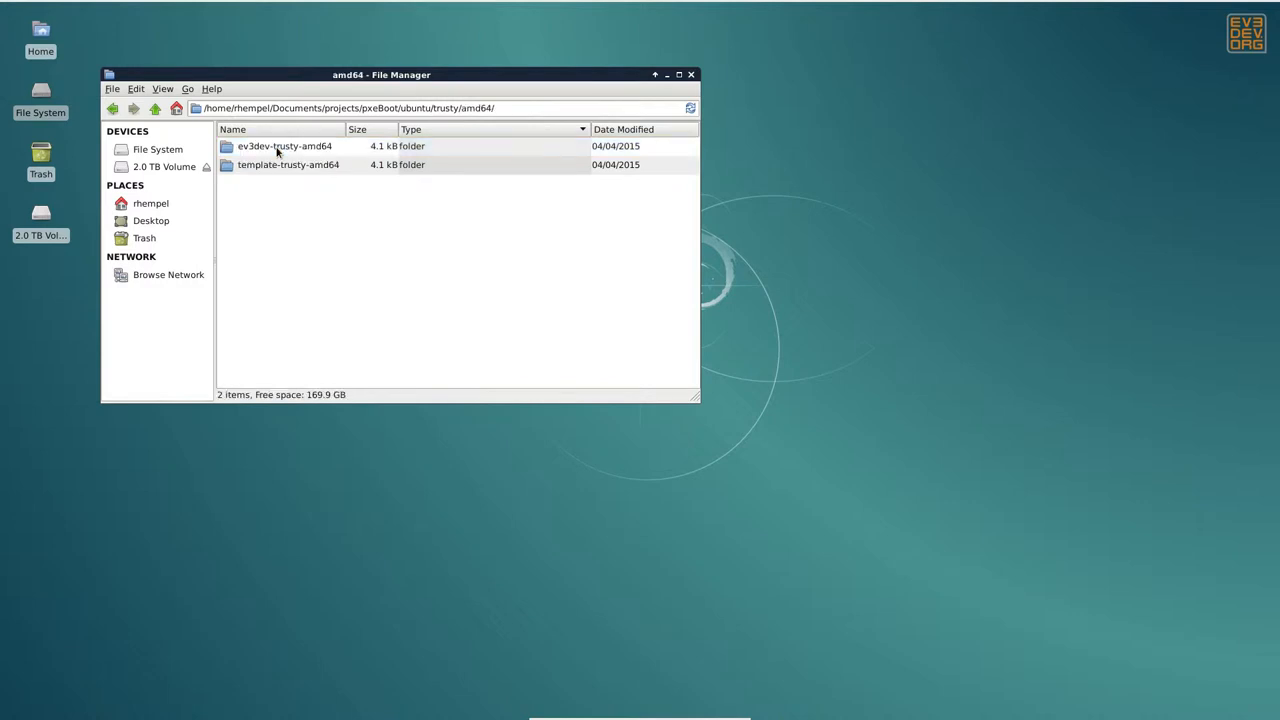
click(288, 164)
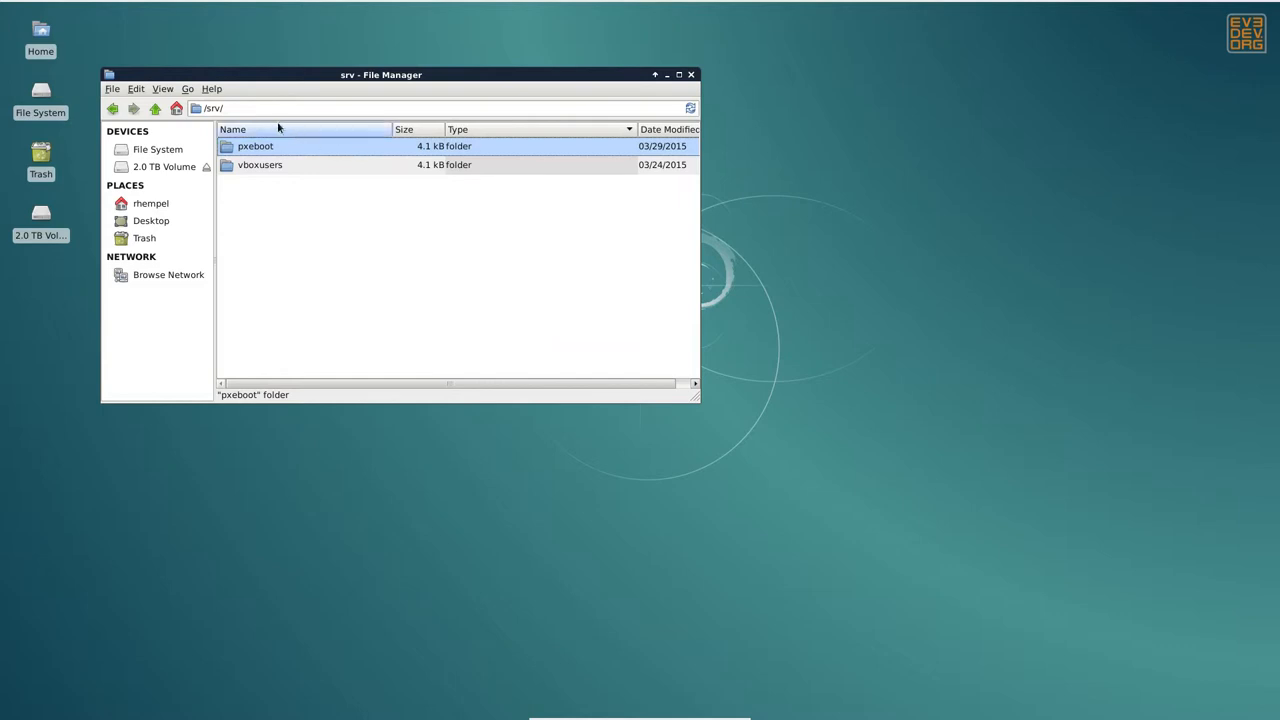
Browse /srv/pxeboot, peeking inside iso and checking the download, tftp and www folders
click(258, 108)
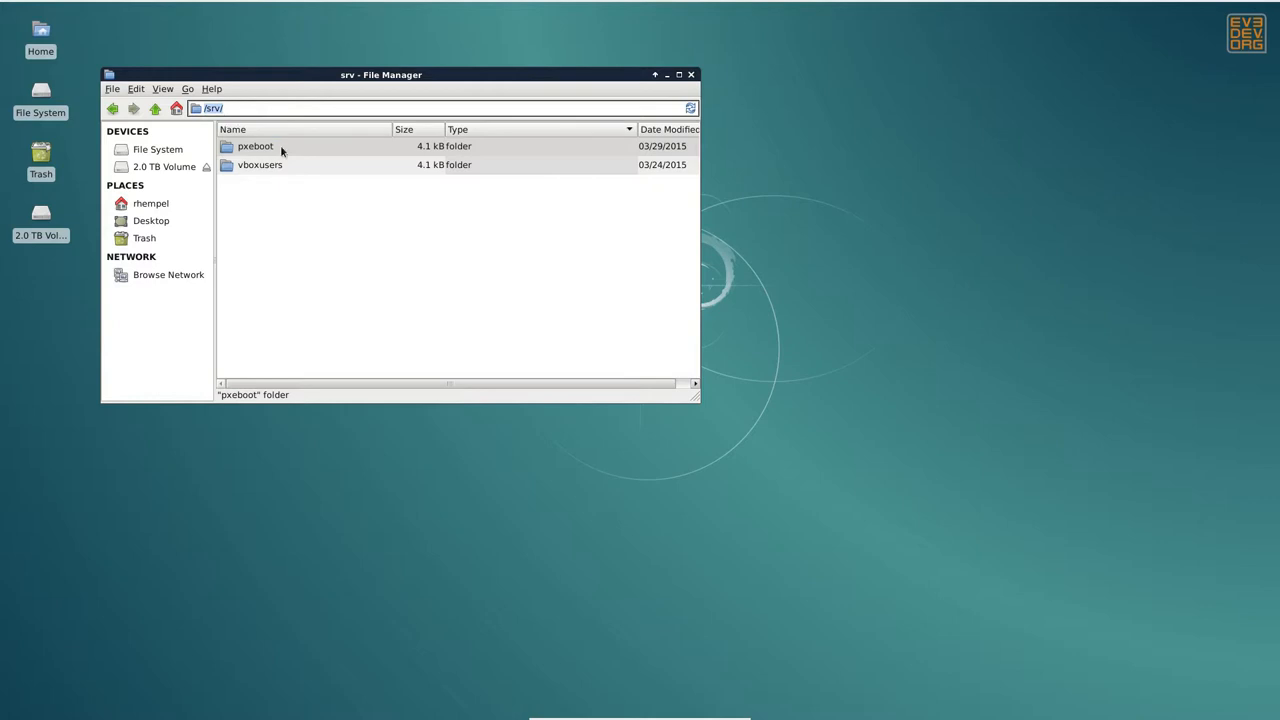
double_click(256, 146)
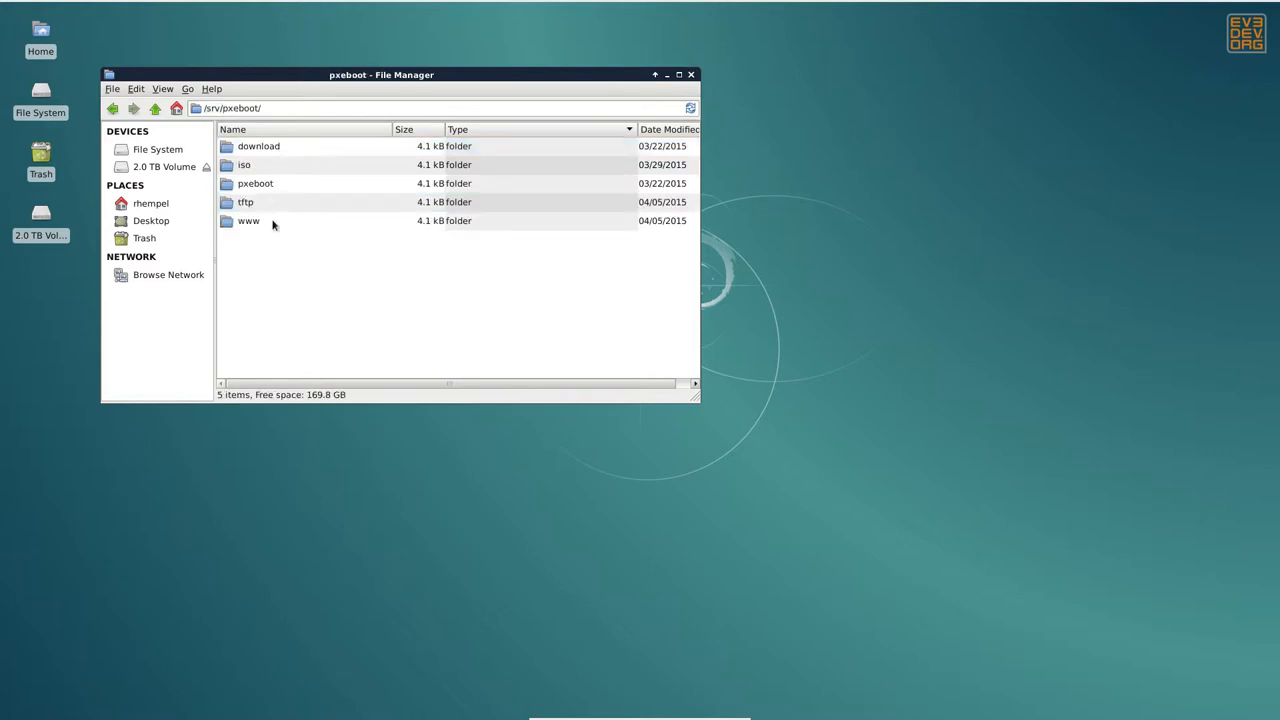
click(258, 146)
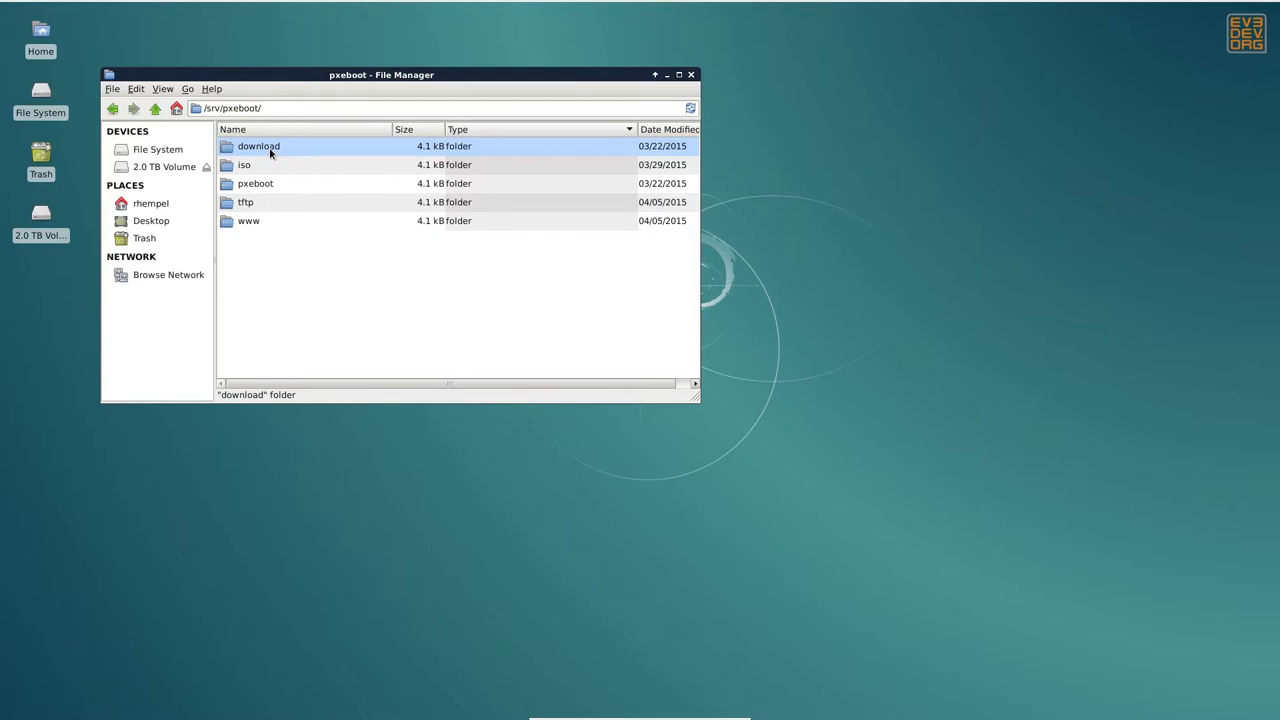
click(244, 164)
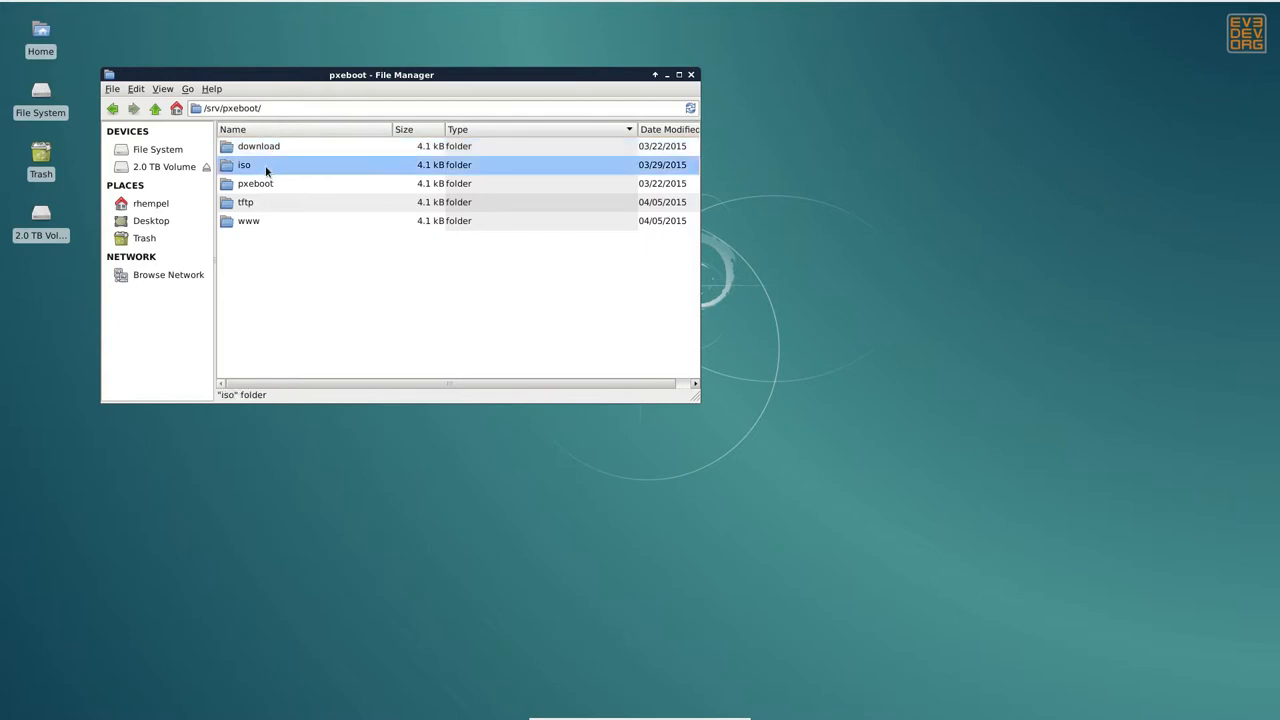
double_click(244, 164)
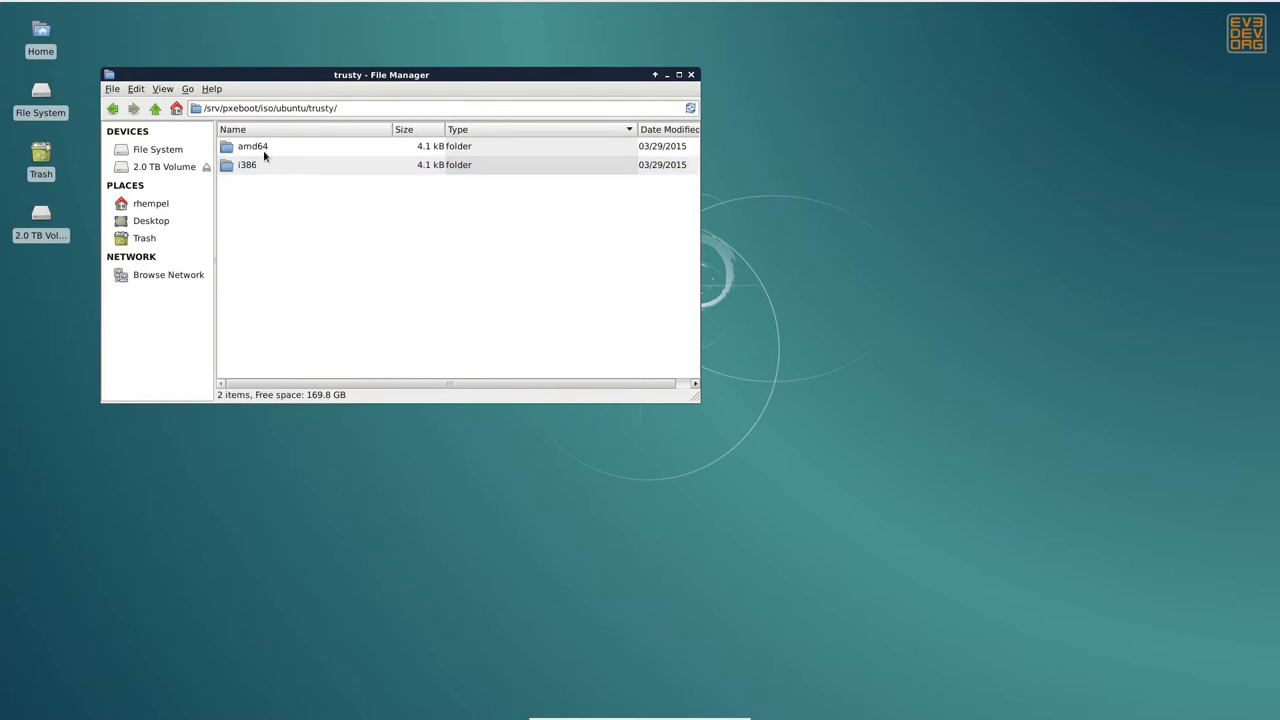
click(156, 108)
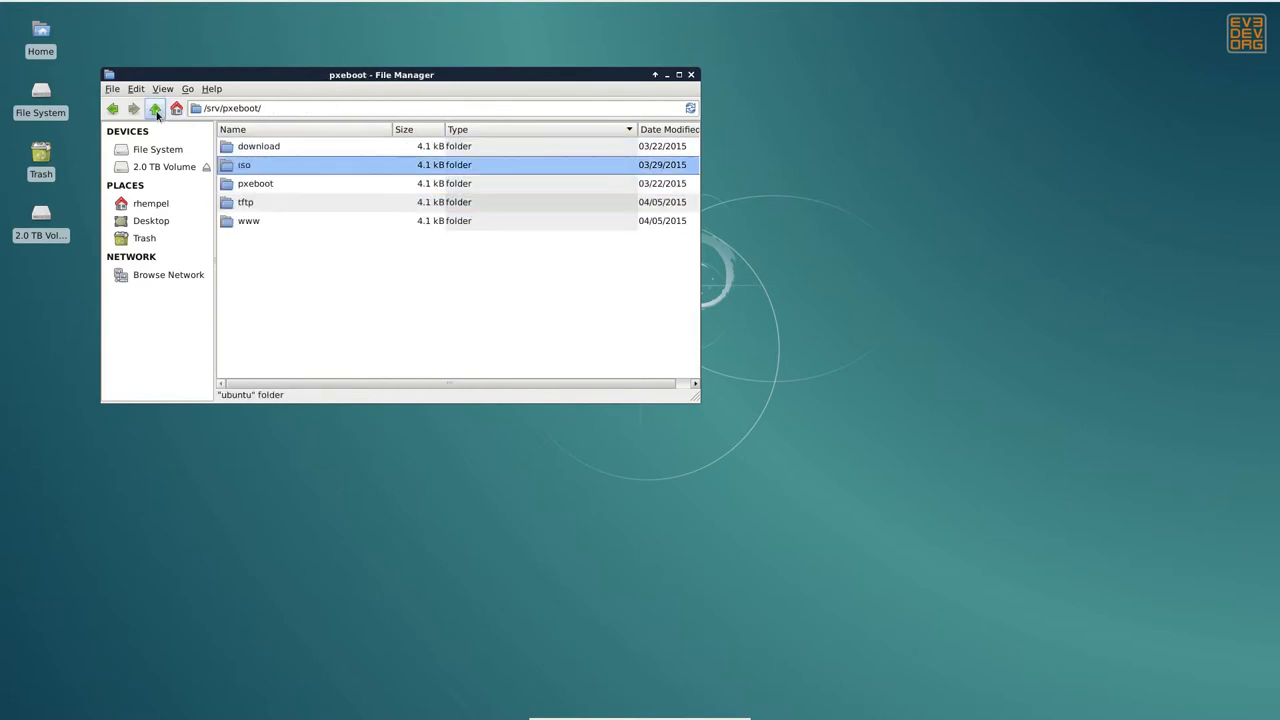
click(244, 200)
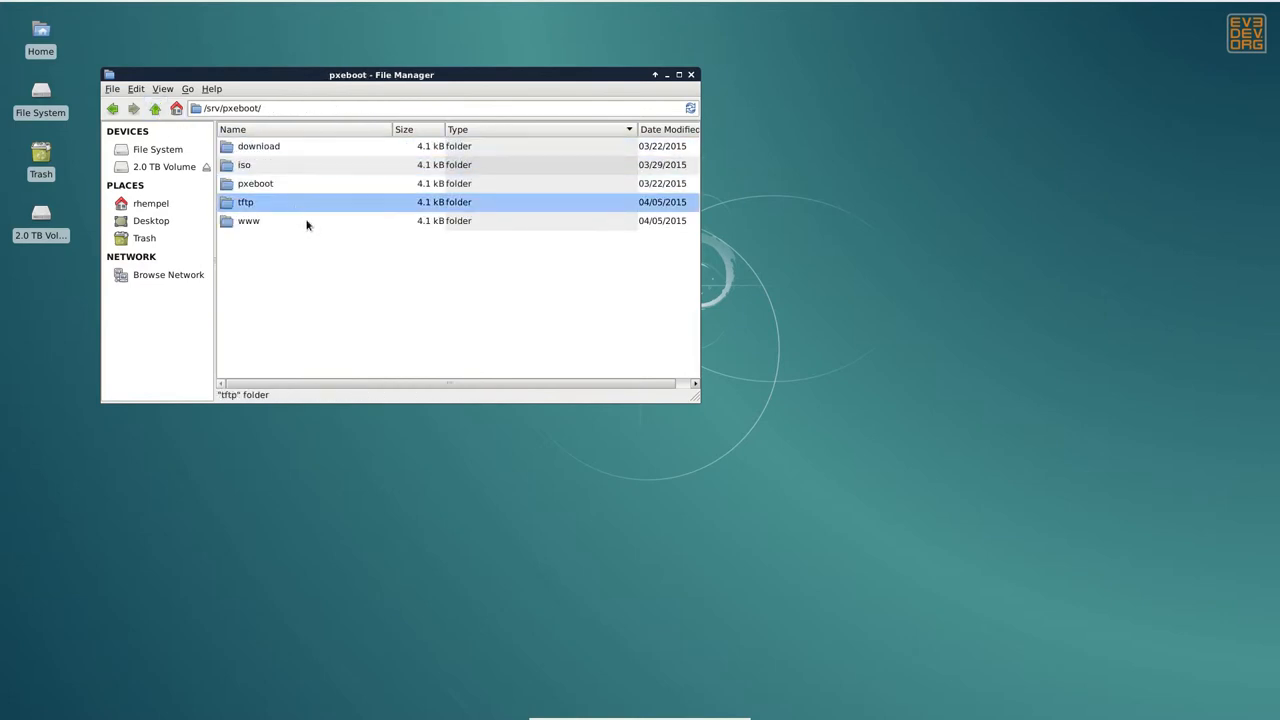
click(248, 220)
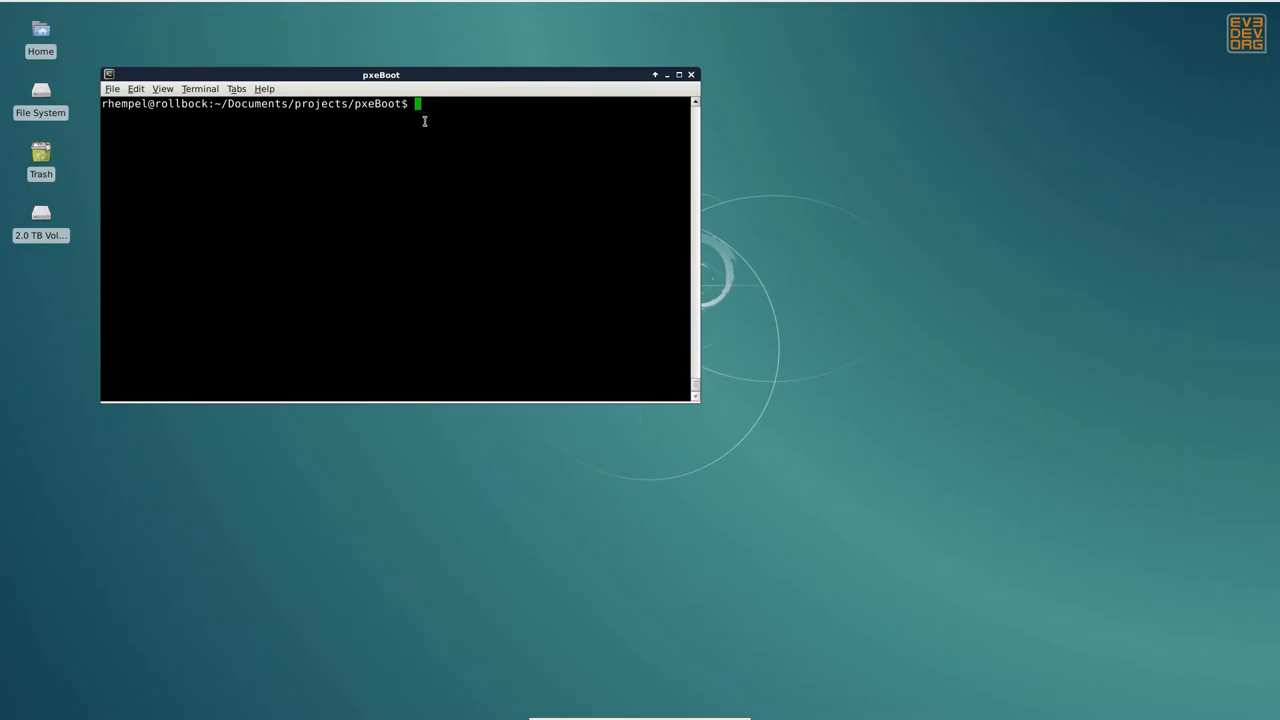
Run ./makePxeBootDirs as the pxeboot user via sudo, supplying the password
text(sudo -u pxeboot ./makePxeBootDirs)
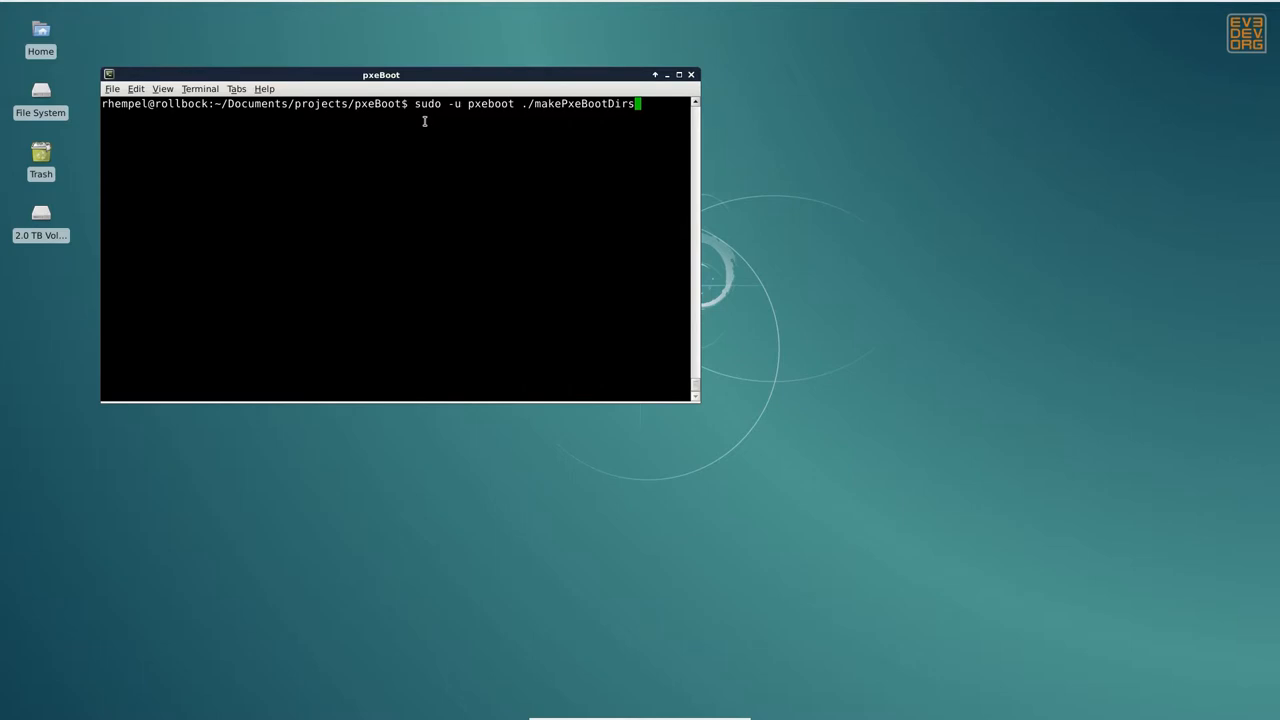
key(Return)
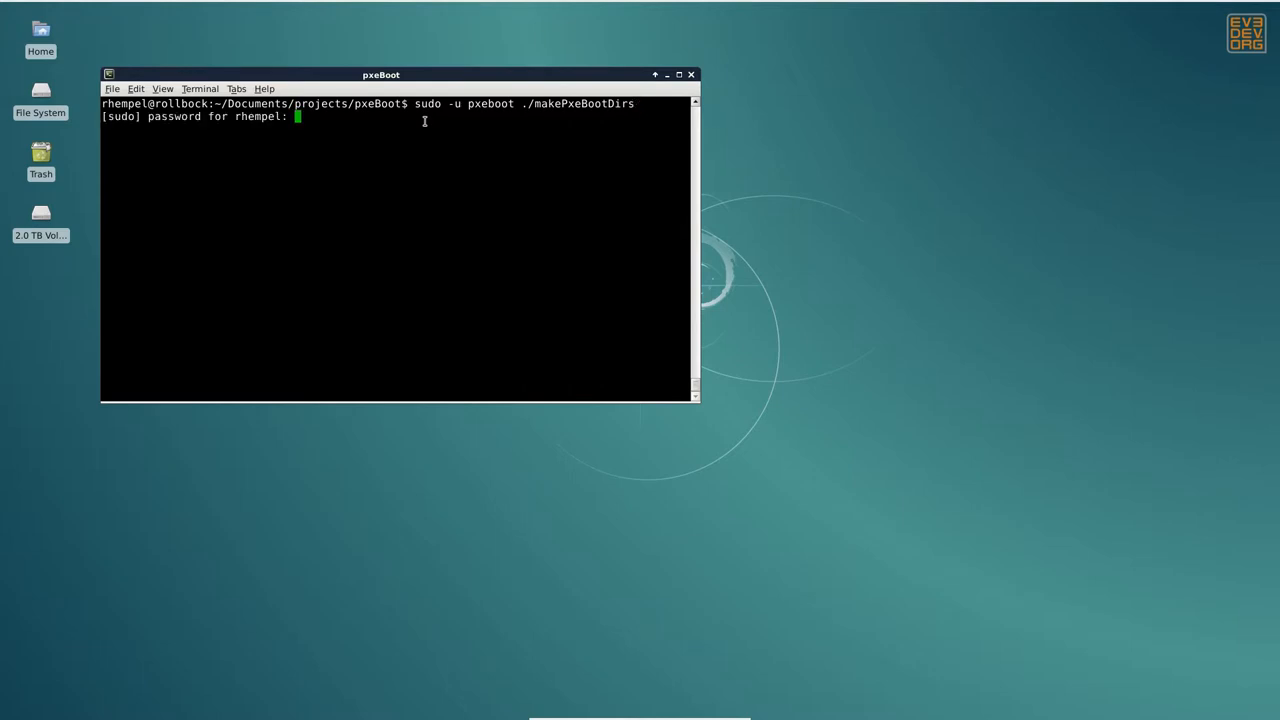
key(Return)
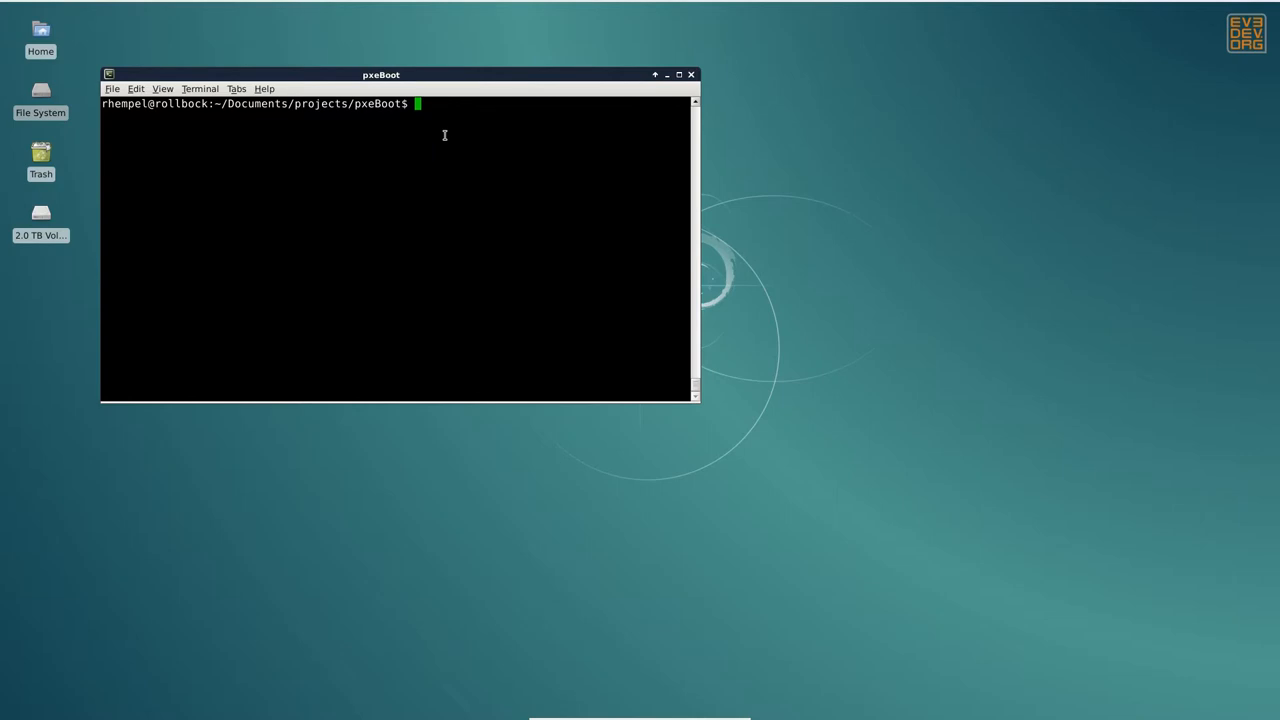
Enter the ./makePxeBootInstaller ubuntu trusty amd64 command
text(./makePxeBootInstaller ubuntu trusty amd64)
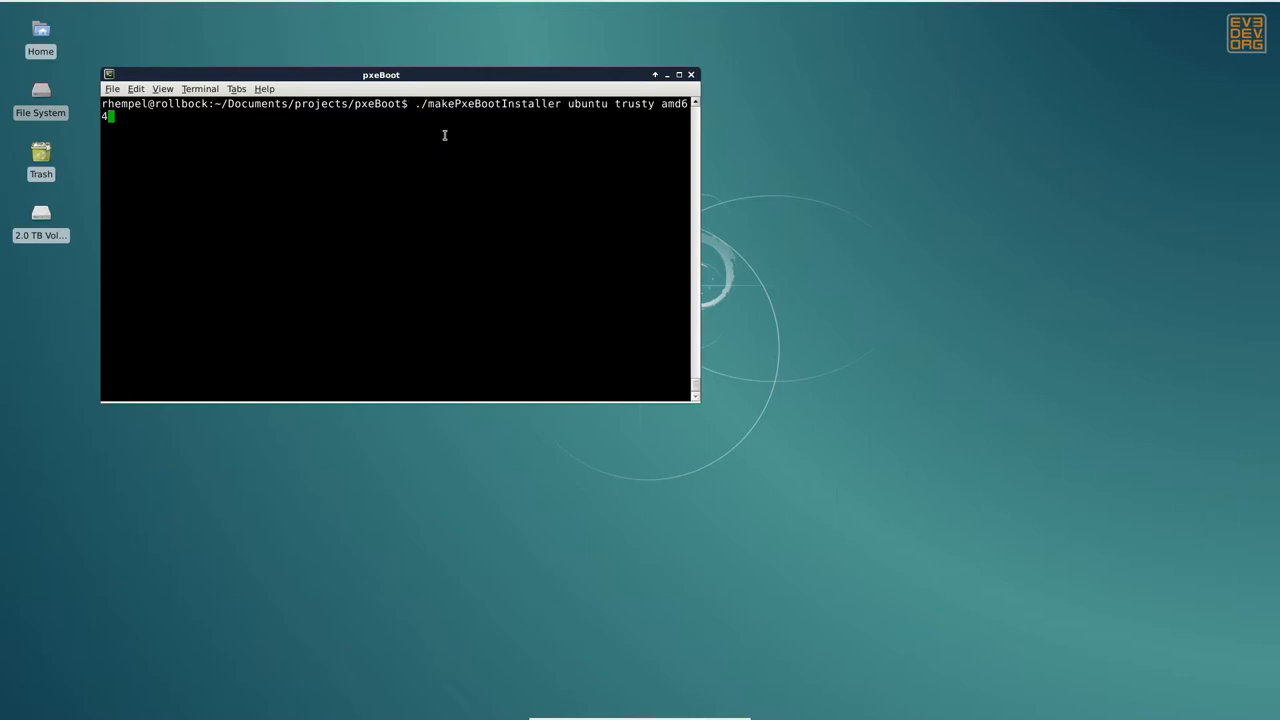
mouse_move(470, 142)
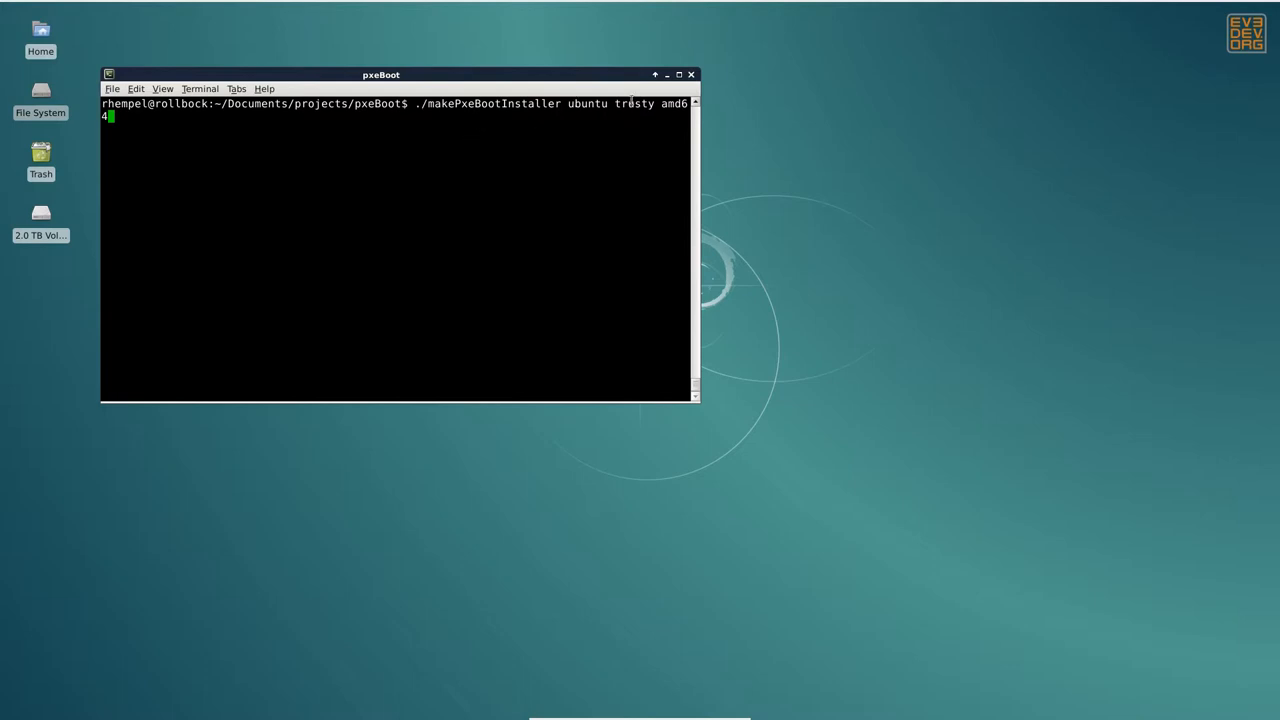
mouse_move(150, 116)
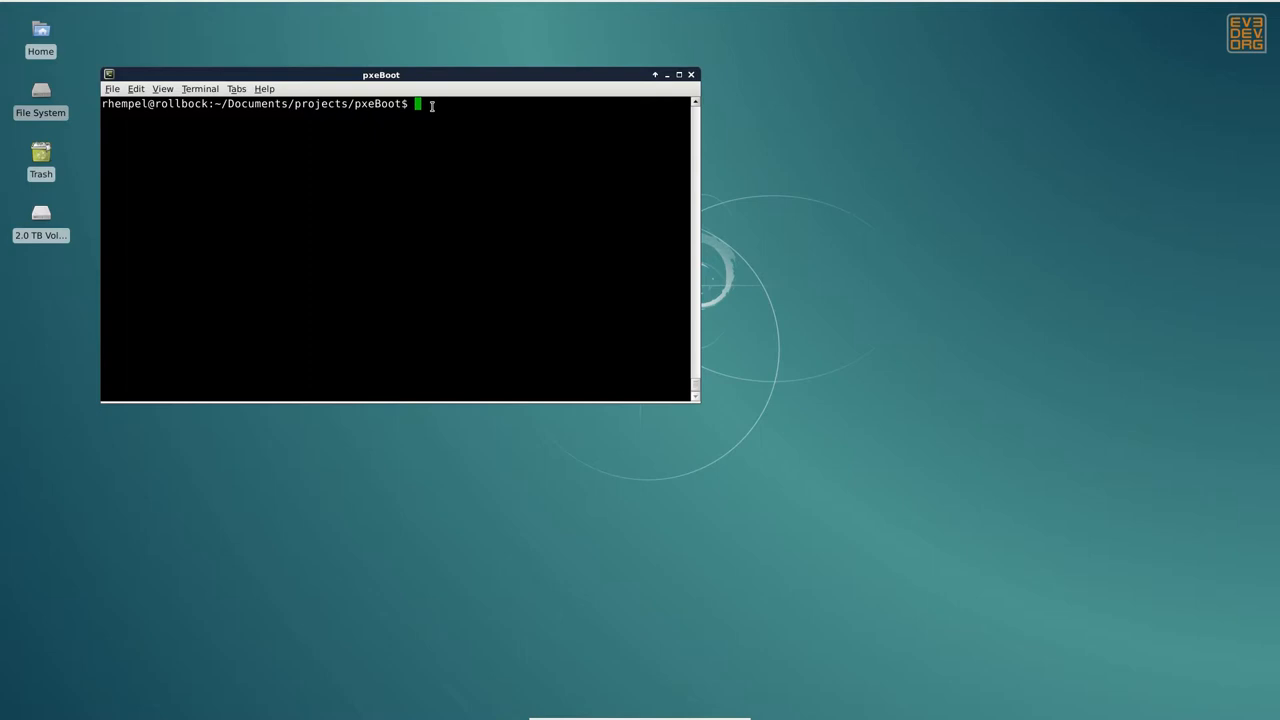
Run ./makePxeBootScripts ubuntu trusty amd64 to generate the PXE boot scripts
text(./makePxeBootScripts ubuntu trusty amd64)
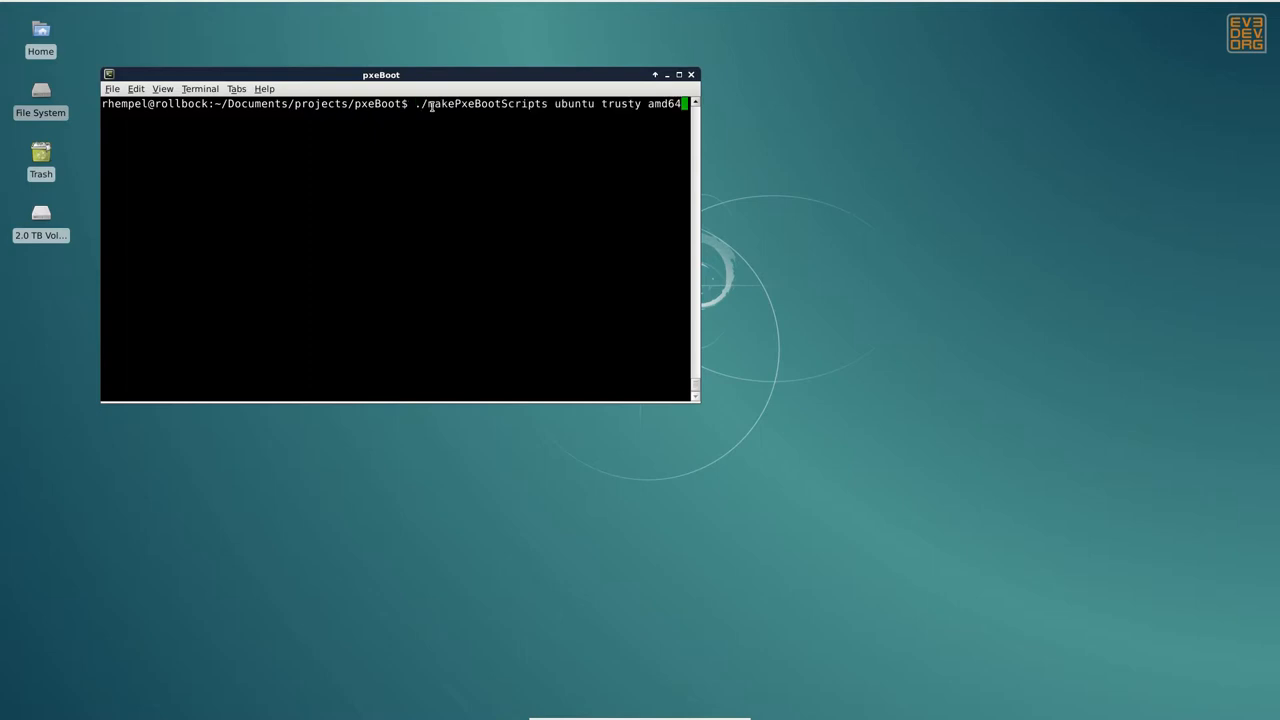
mouse_move(522, 128)
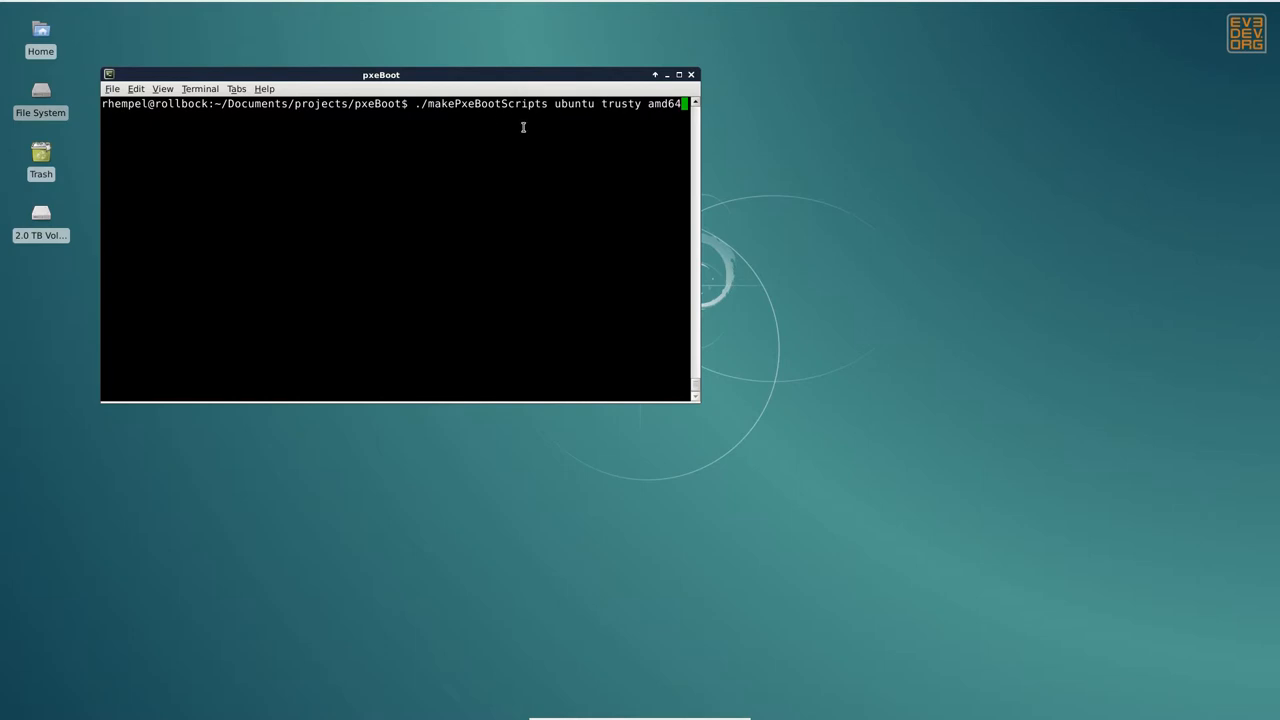
mouse_move(536, 116)
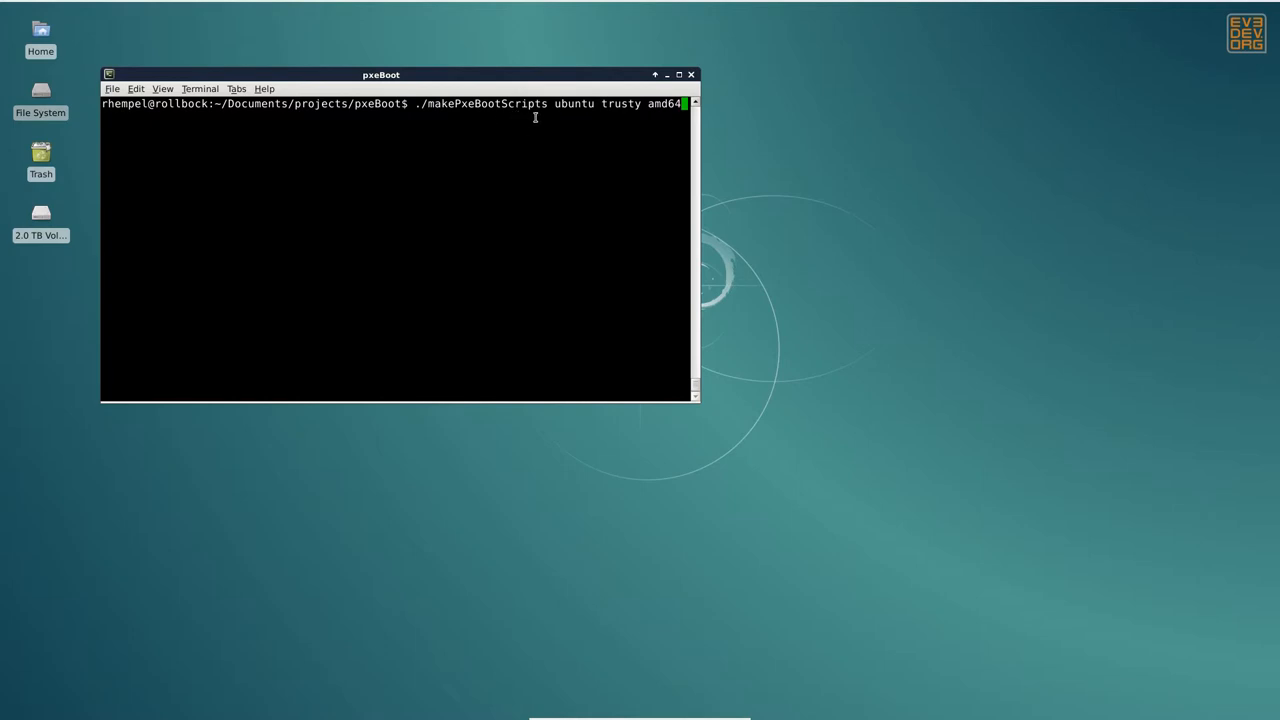
mouse_move(608, 114)
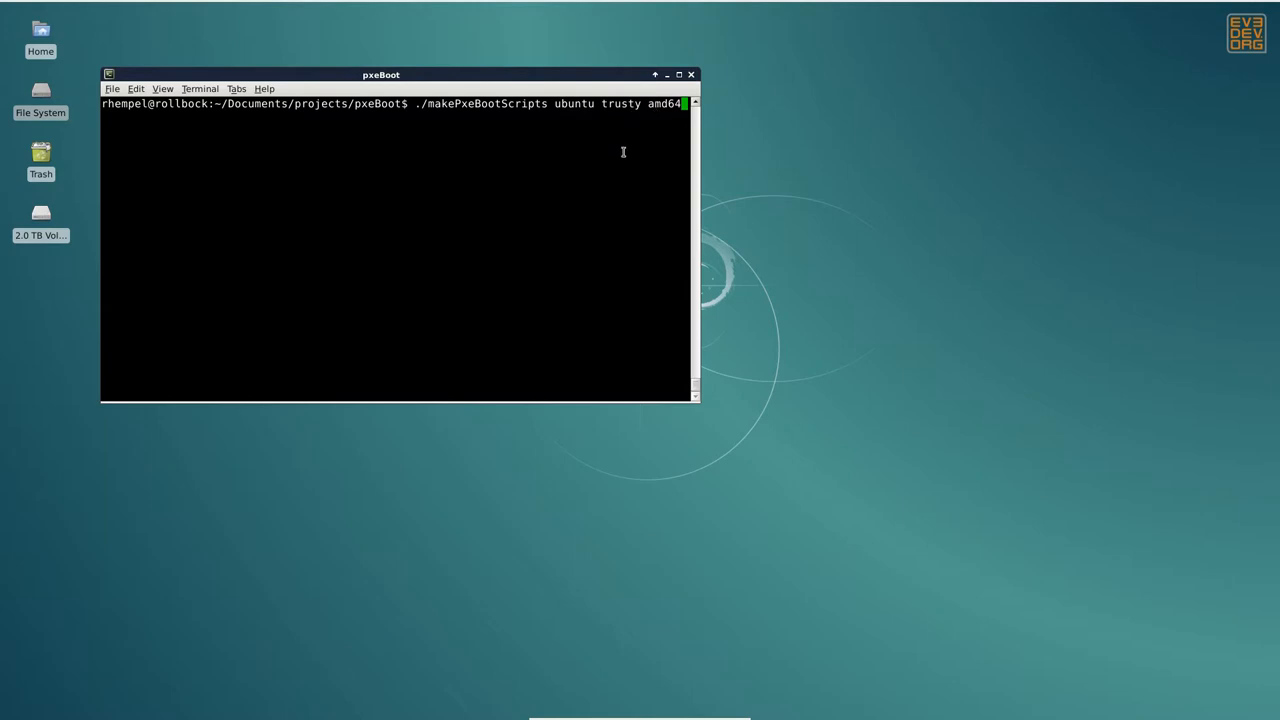
key(Return)
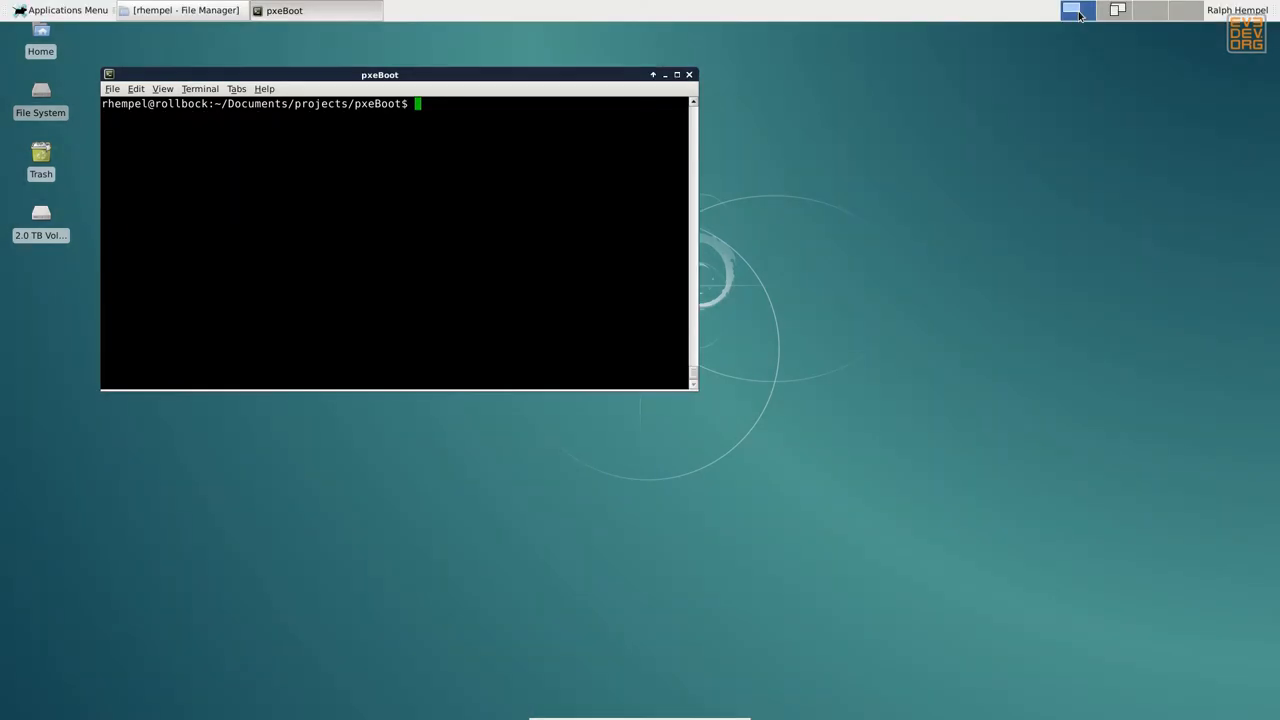
mouse_move(928, 108)
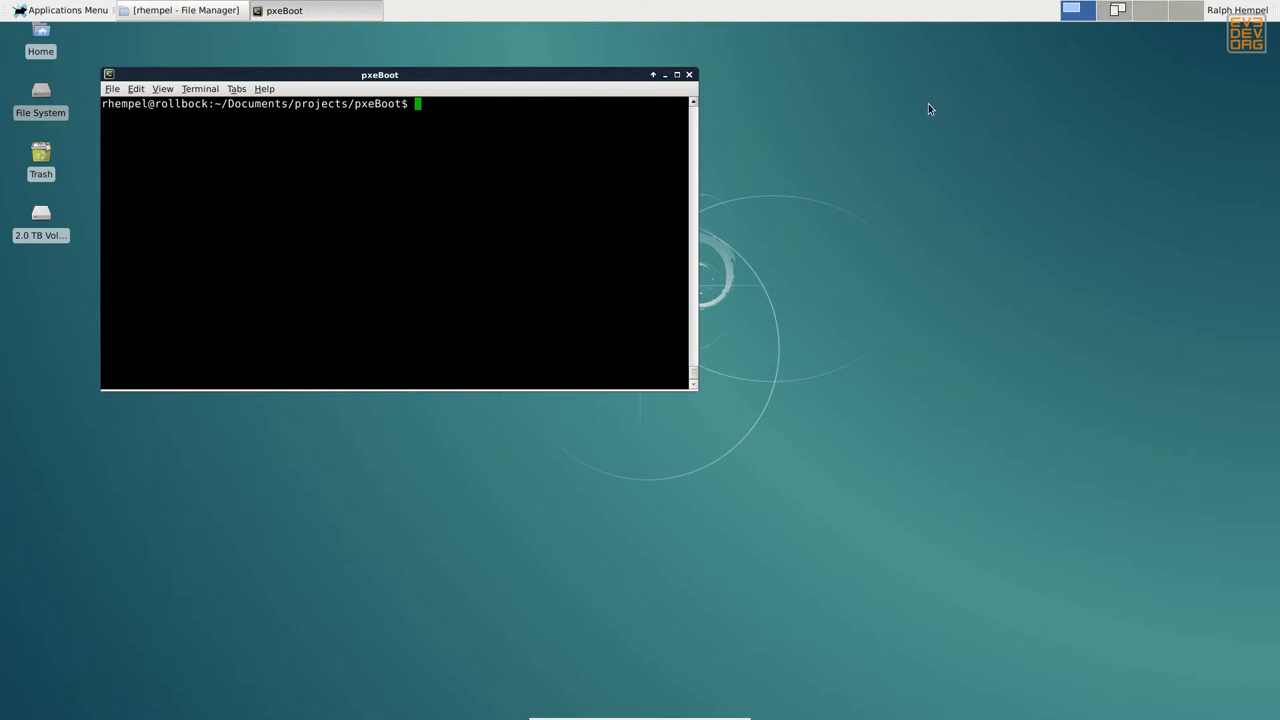
mouse_move(420, 168)
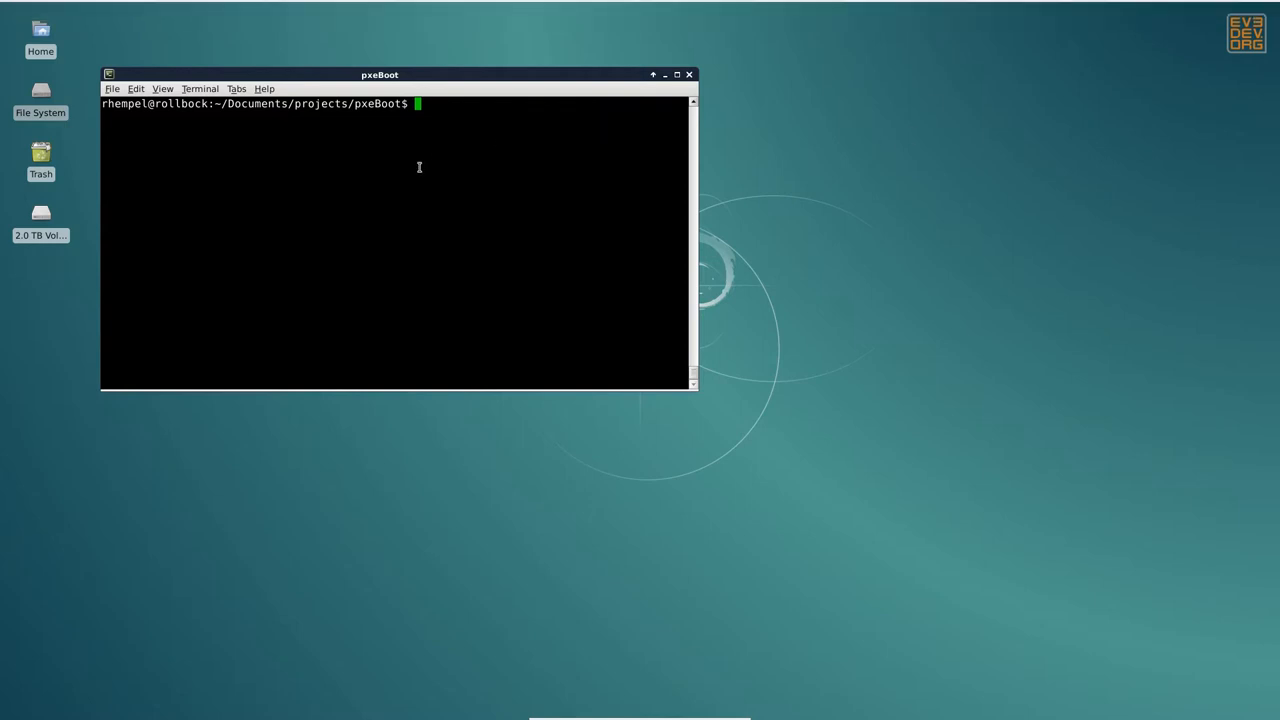
Run ./makePxeBootableVM to create the template-trusty-amd64 VirtualBox VM
text(./makePxeBootableVM ubuntu trusty amd64 template-trusty-amd64)
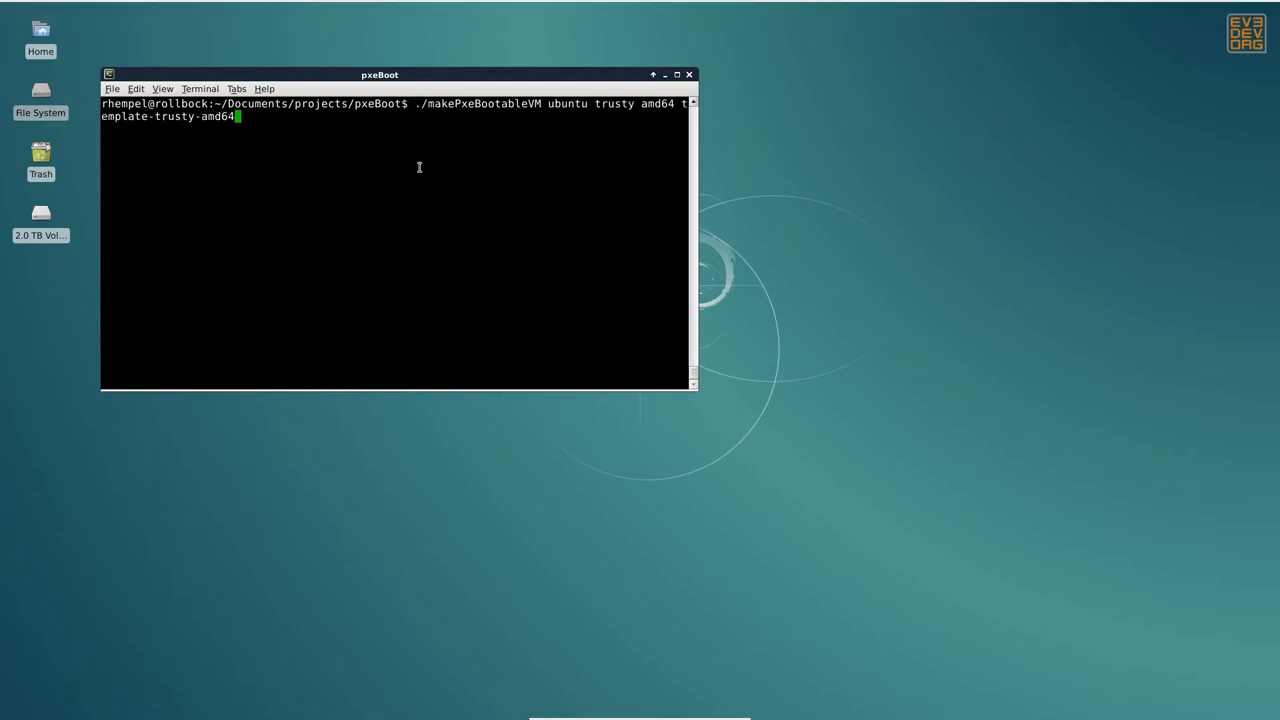
mouse_move(470, 138)
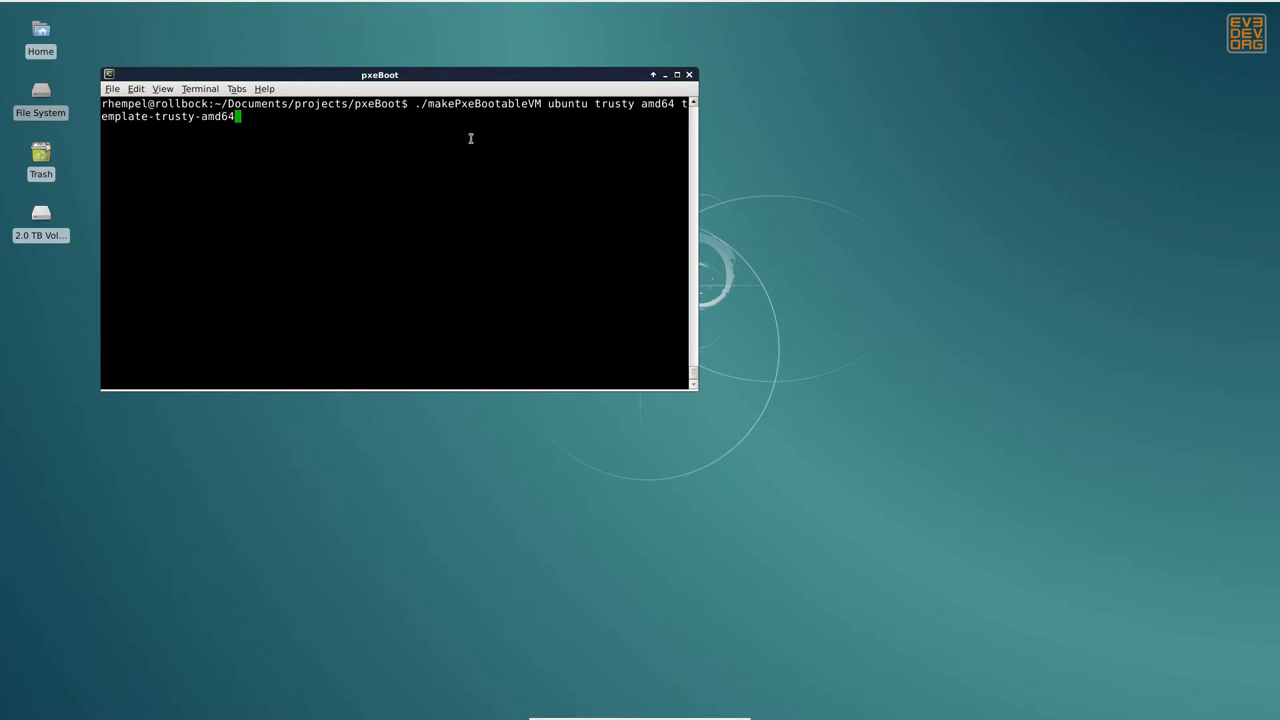
key(Return)
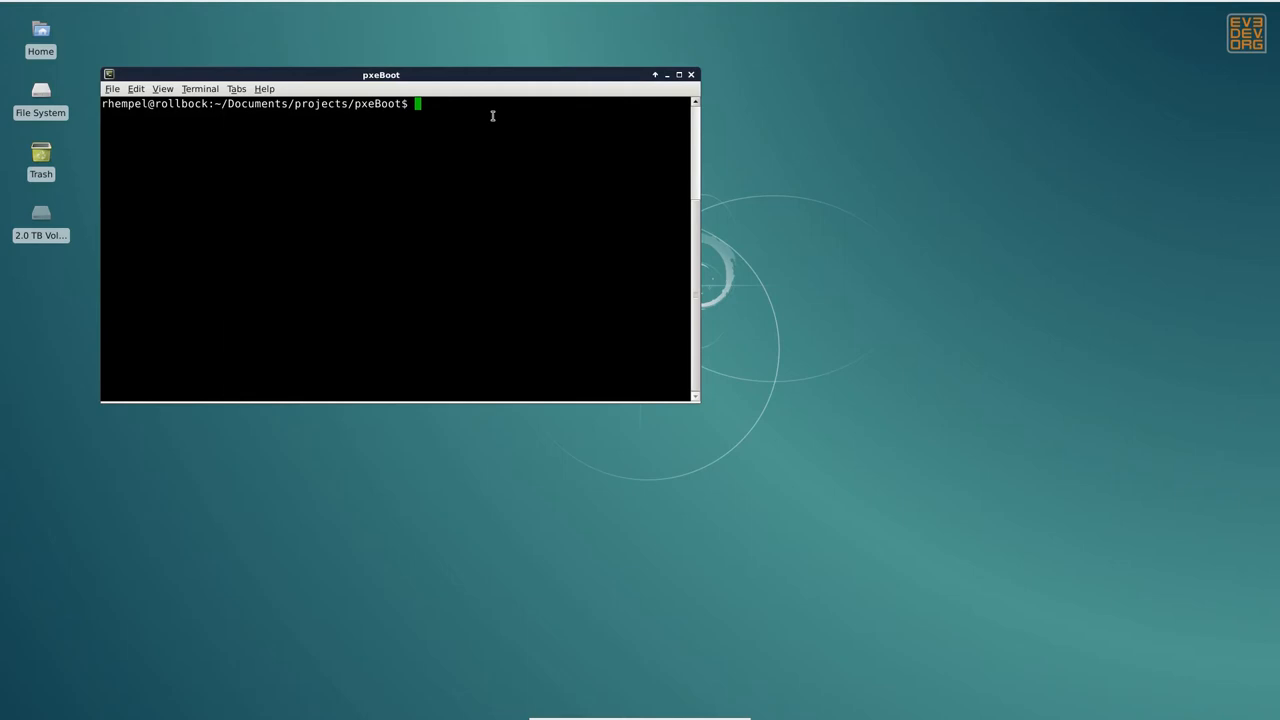
Mount the ubuntu trusty amd64 installer media with sudo, then enter the installPxeBootableVM command for template-trusty-amd64
text(./mountPxeBootMedia ubuntu trusty amd64)
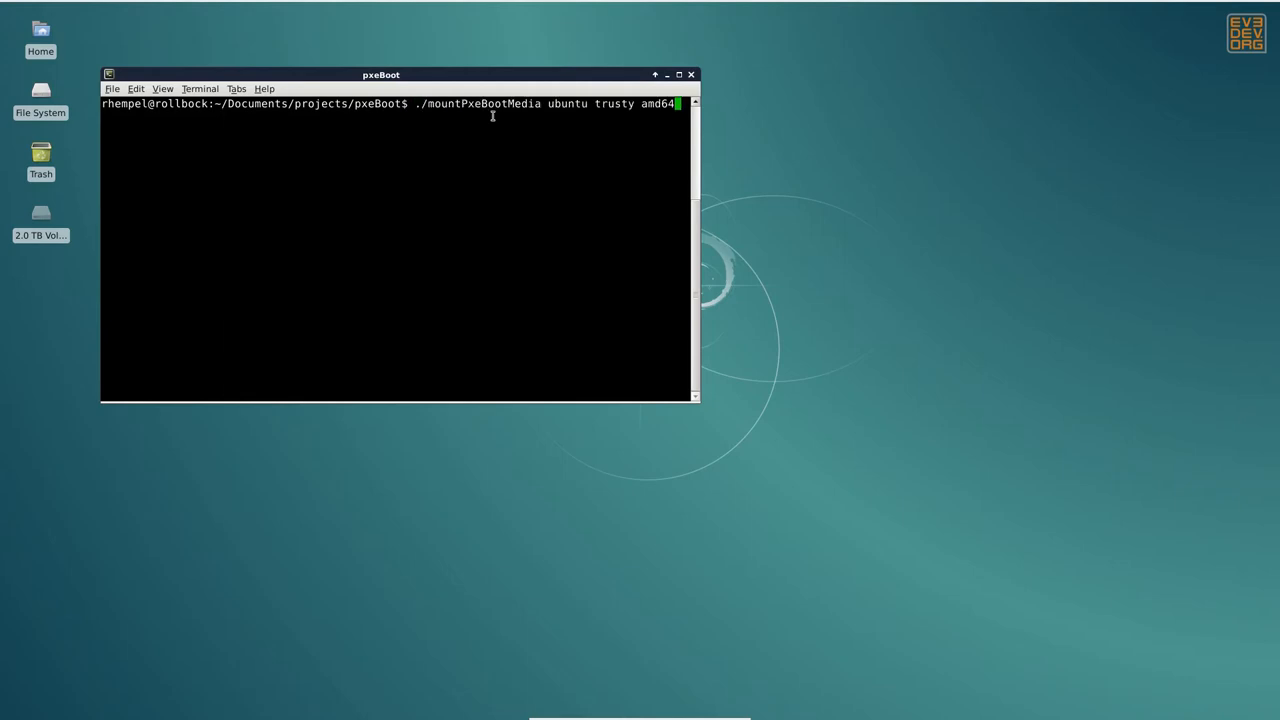
key(Return)
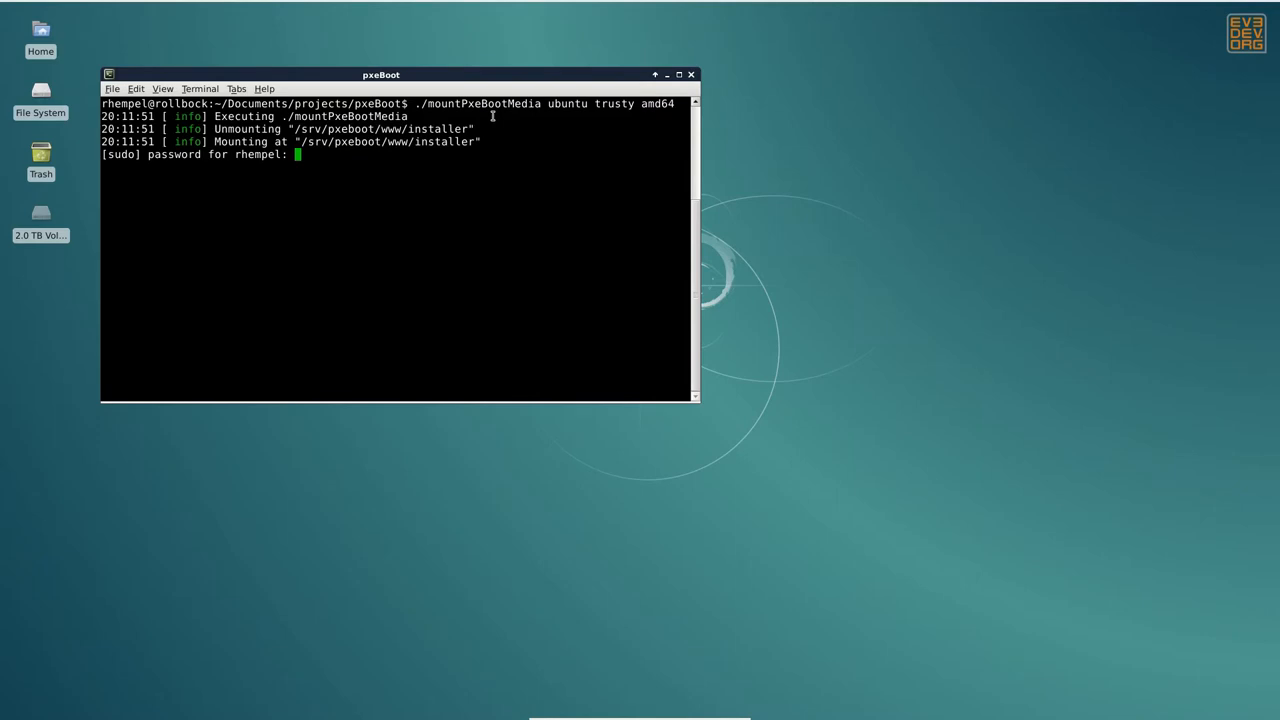
key(Return)
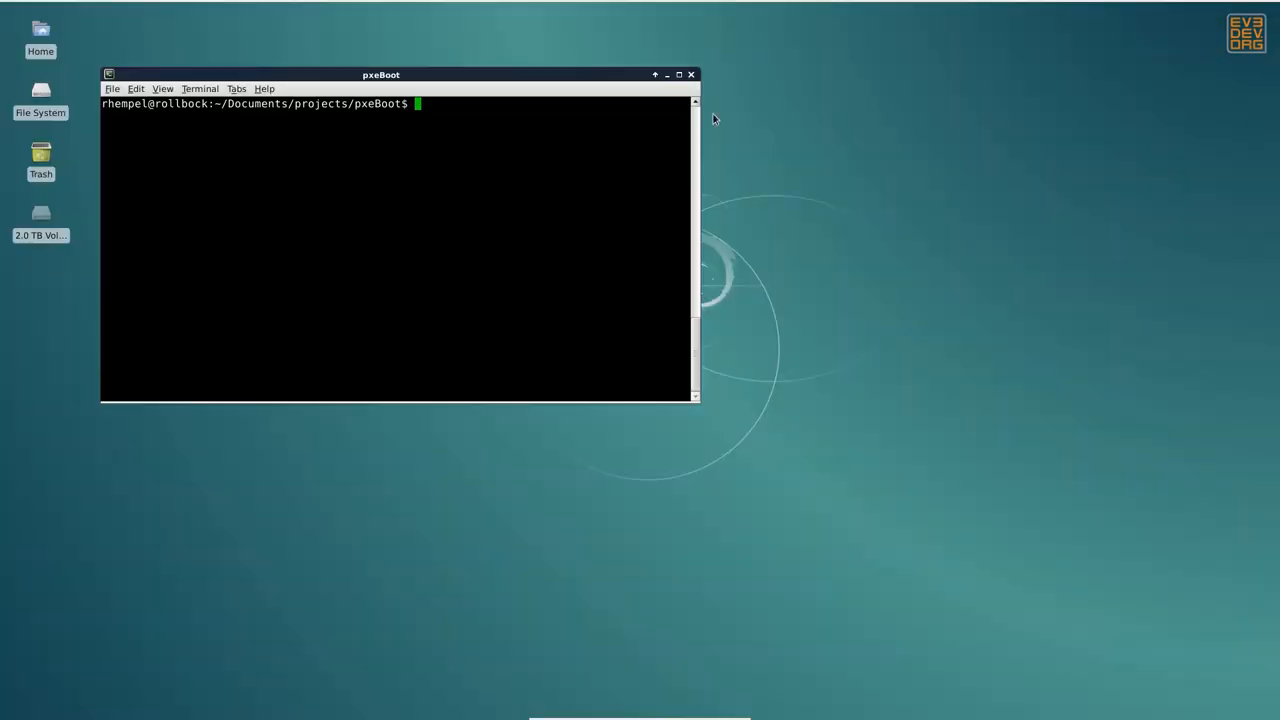
mouse_move(486, 128)
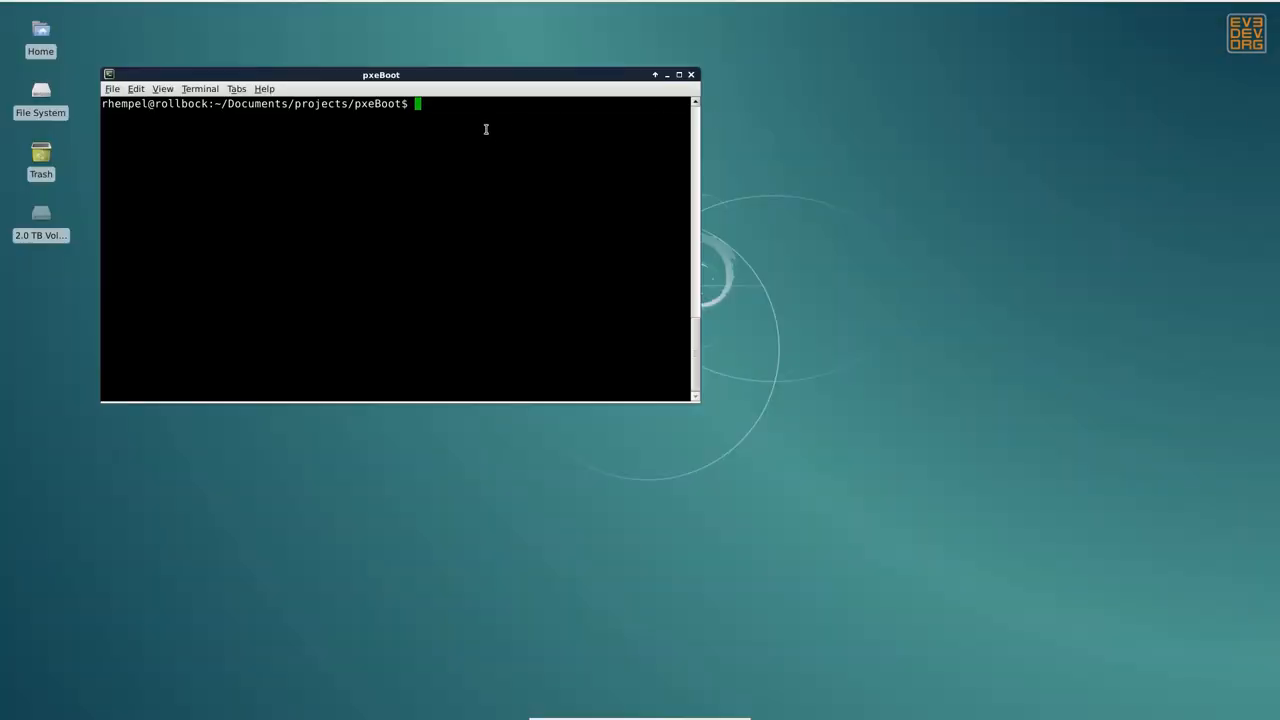
text(./installPxeBootableVM ubuntu trusty amd64 template-trusty-amd64)
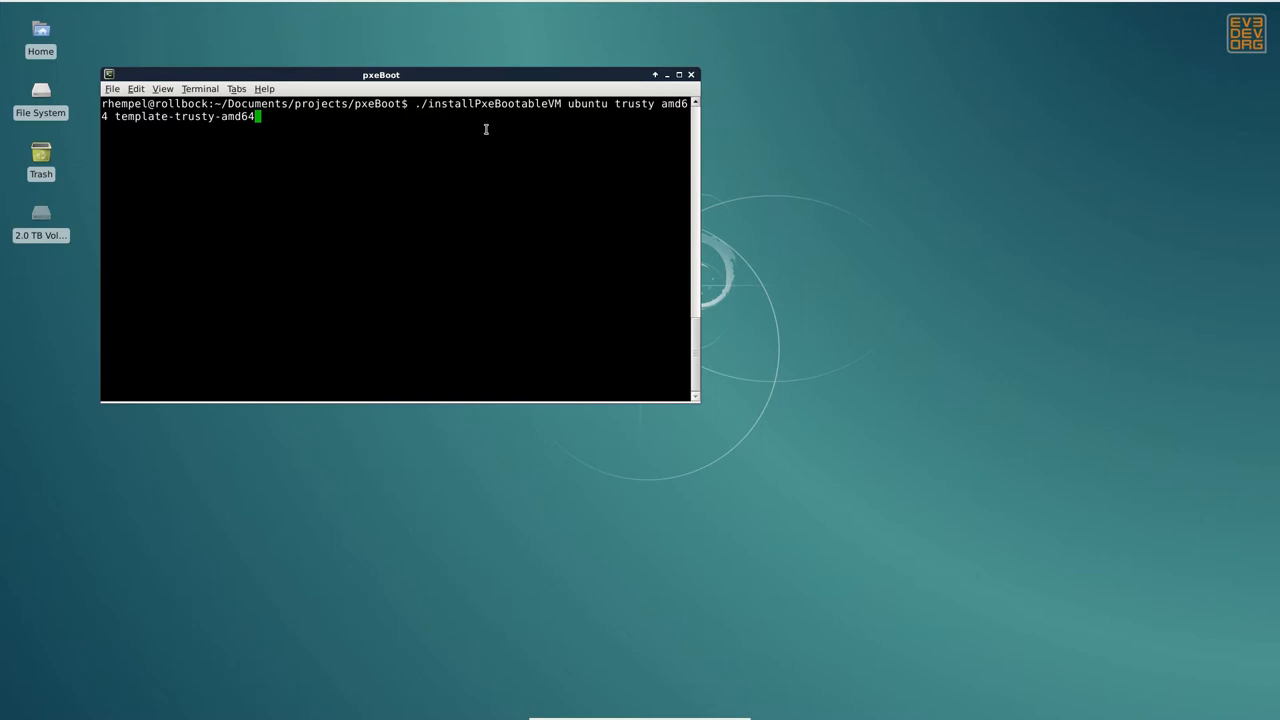
Run installPxeBootableVM and let template-trusty-amd64 auto-install until VirtualBox shows it powered off
key(Return)
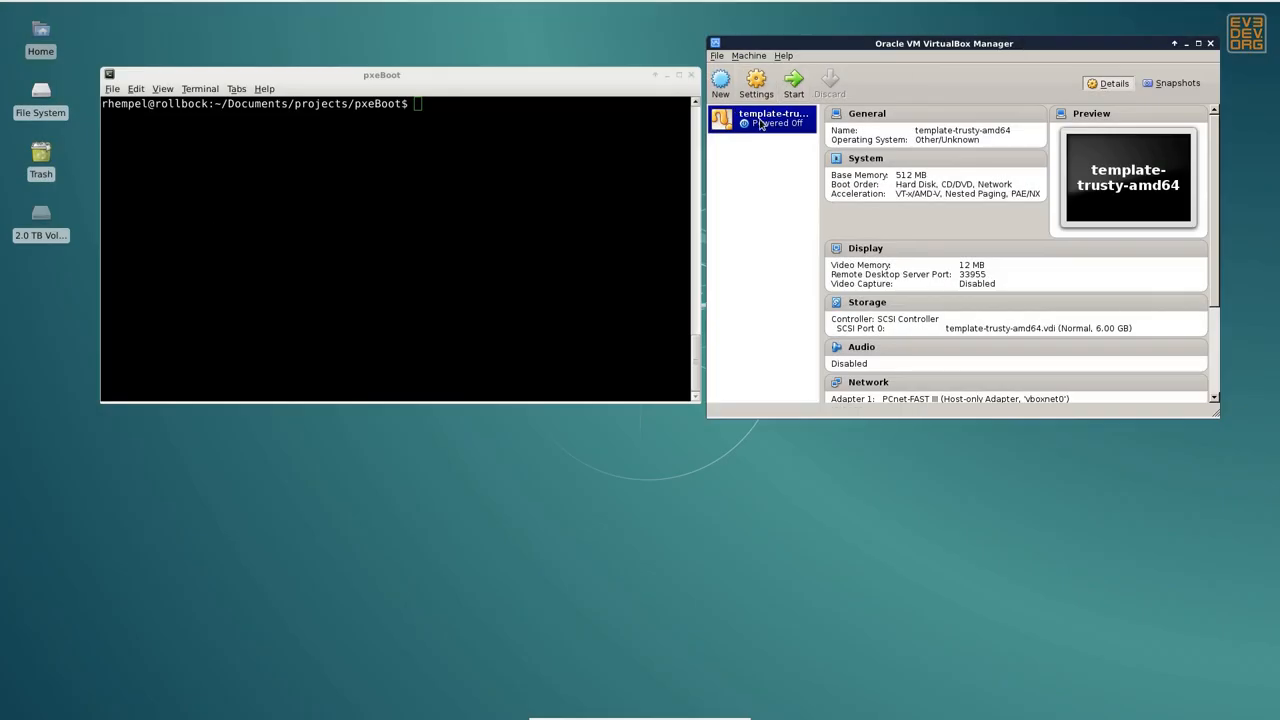
Start template-trusty-amd64 and, as root, go to /root/postInstall and enter ./postInstall
click(792, 82)
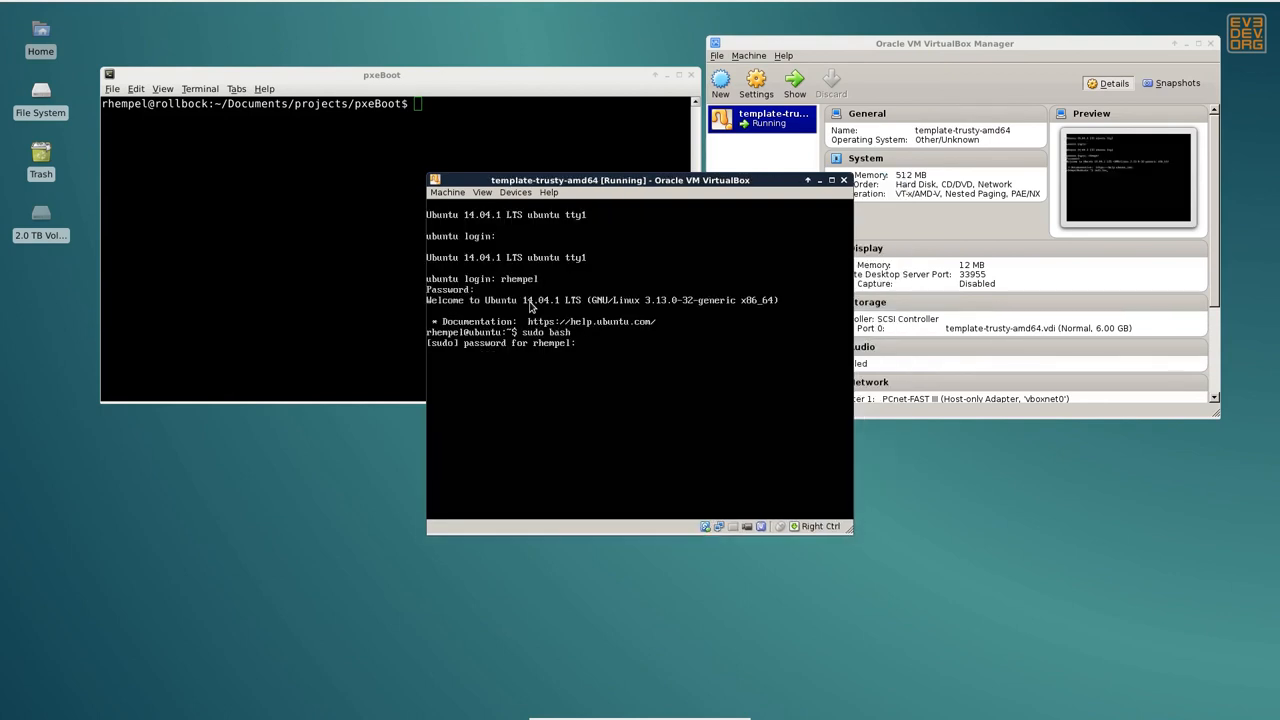
text(cd /root/)
text(./)
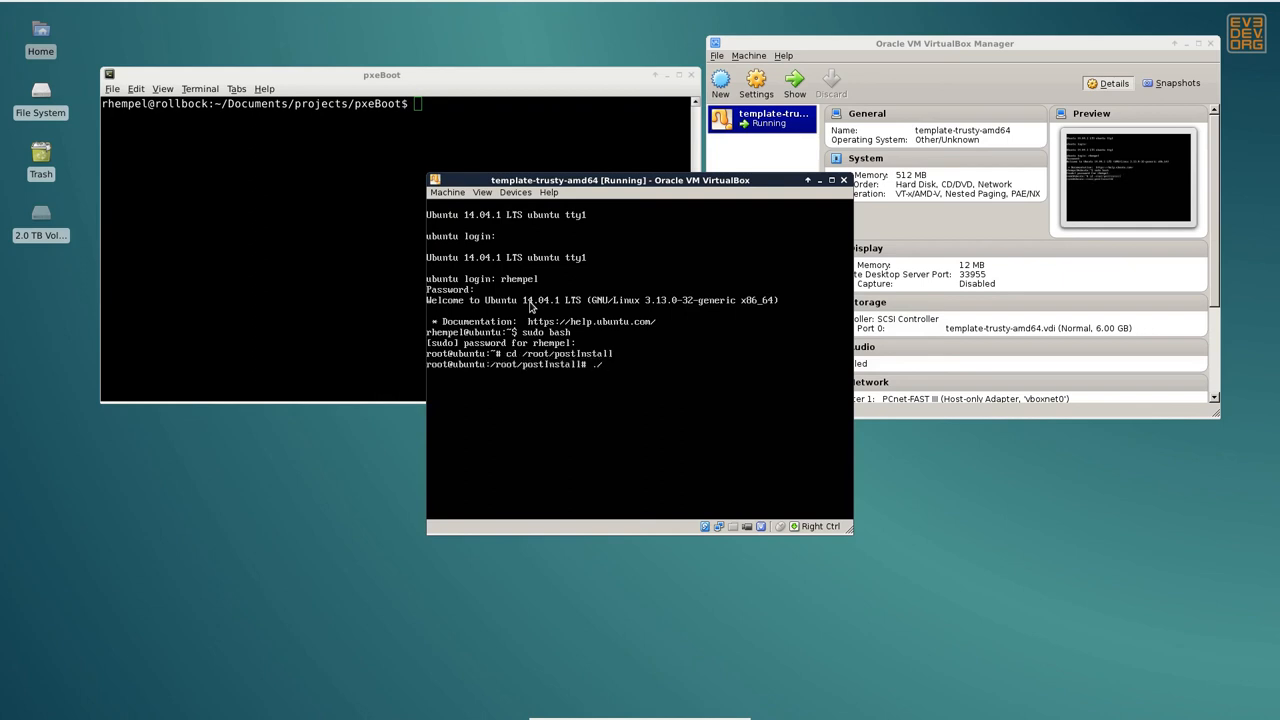
text(postInstall-)
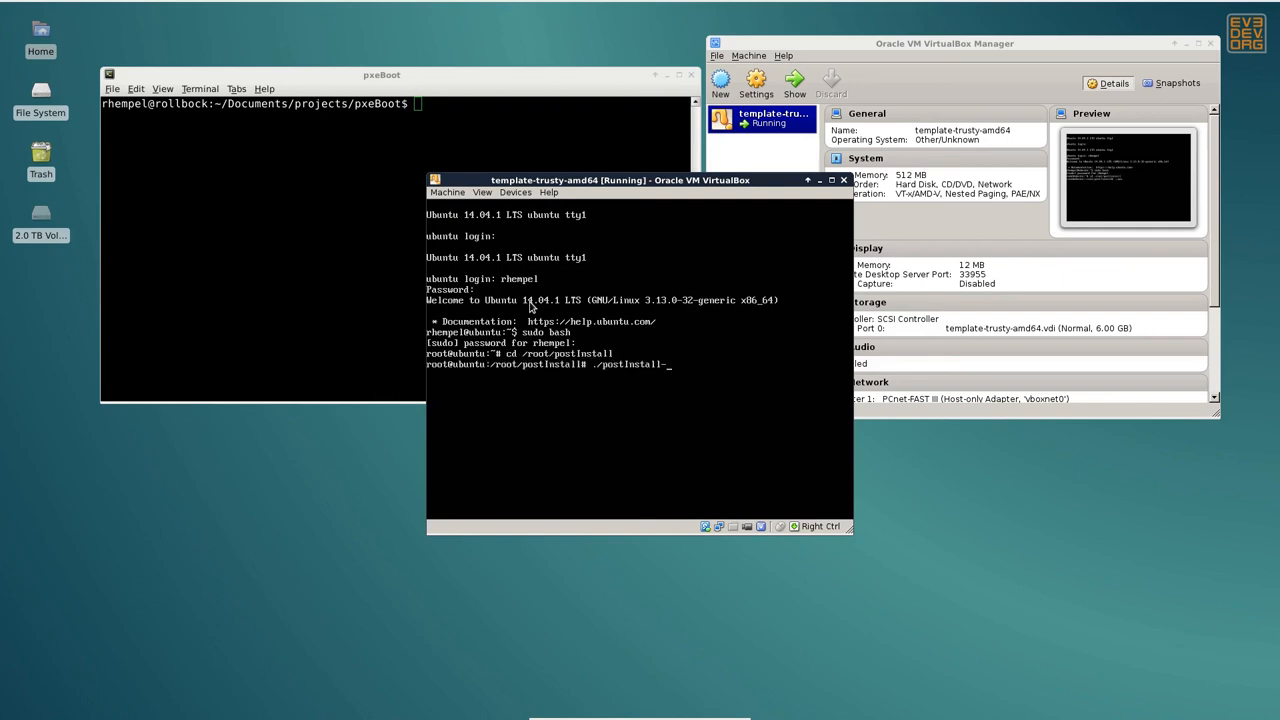